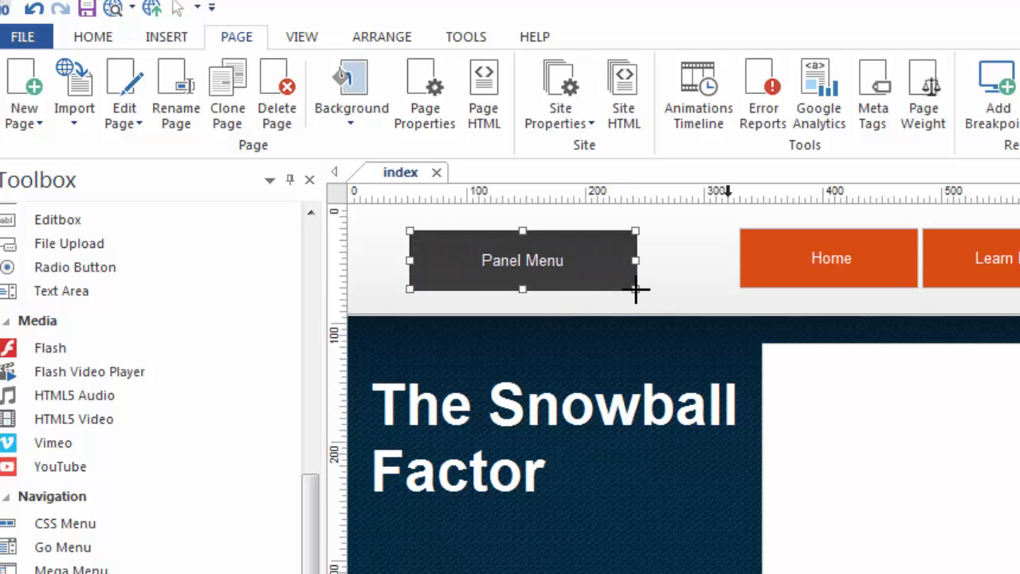
- Drag the Panel Menu button right to sit just left of the orange Home button, then deselect it
drag(523, 260, 565, 261)
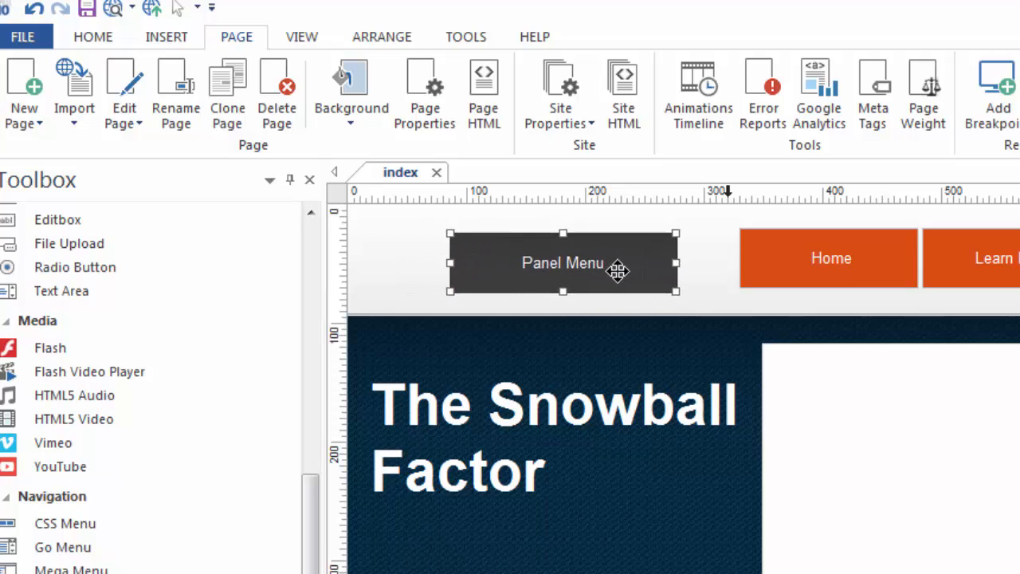
drag(564, 262, 604, 258)
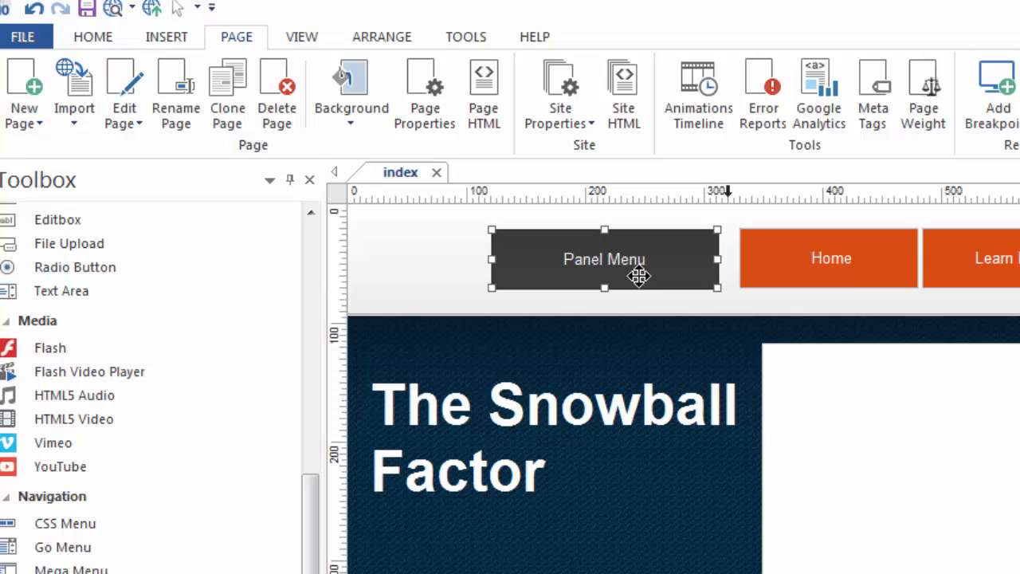
mouse_move(606, 268)
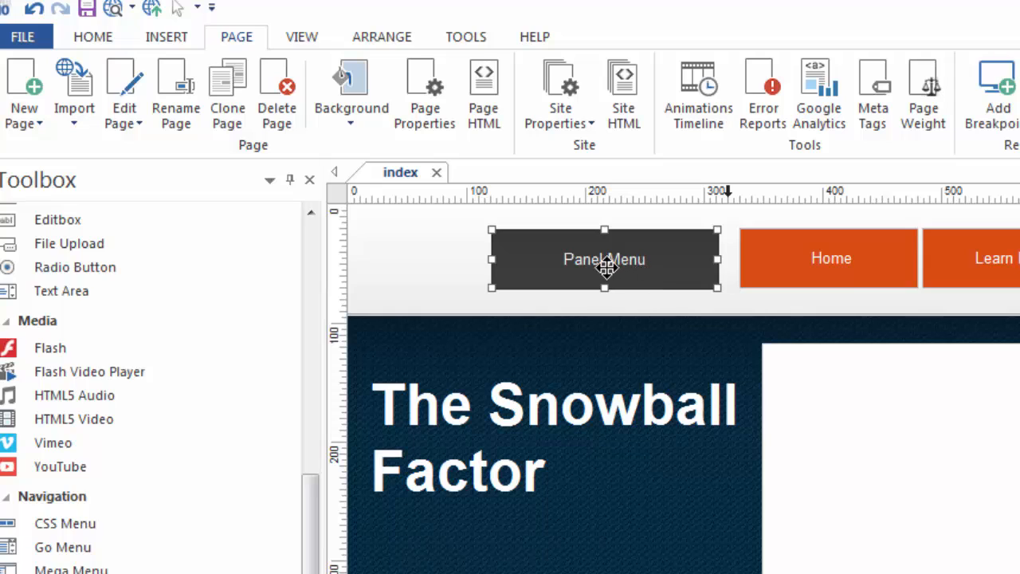
mouse_move(710, 335)
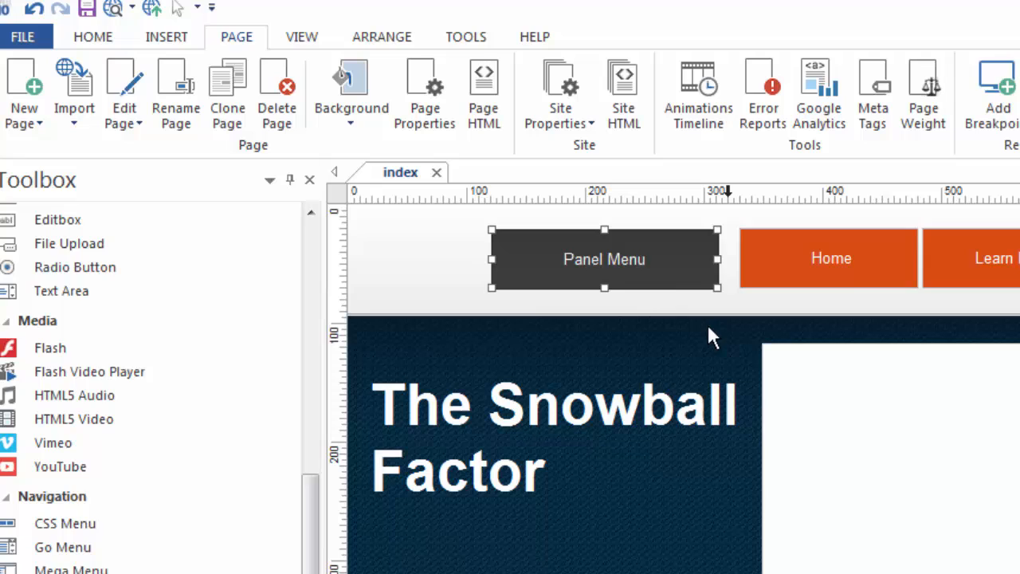
mouse_move(655, 276)
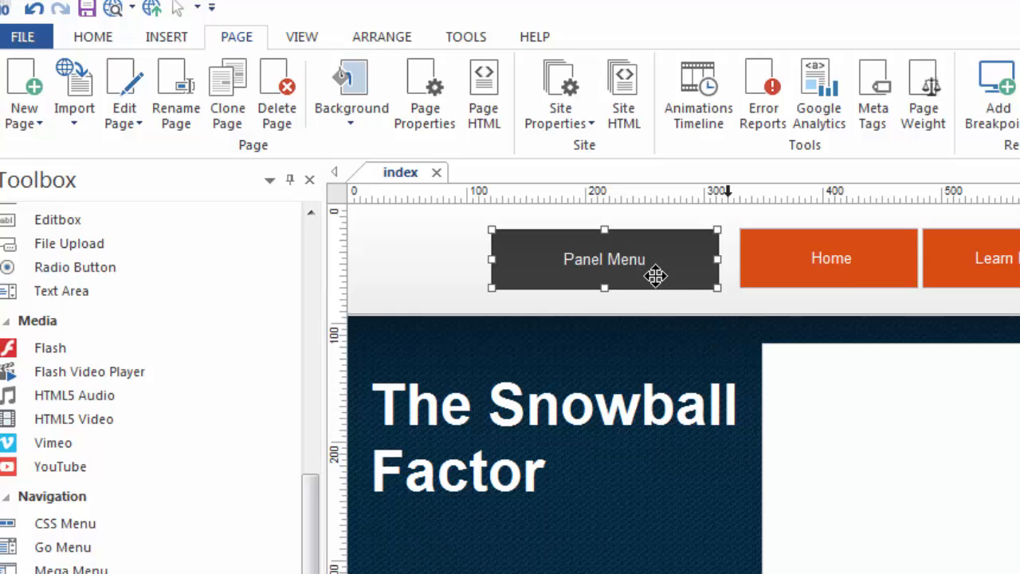
mouse_move(676, 310)
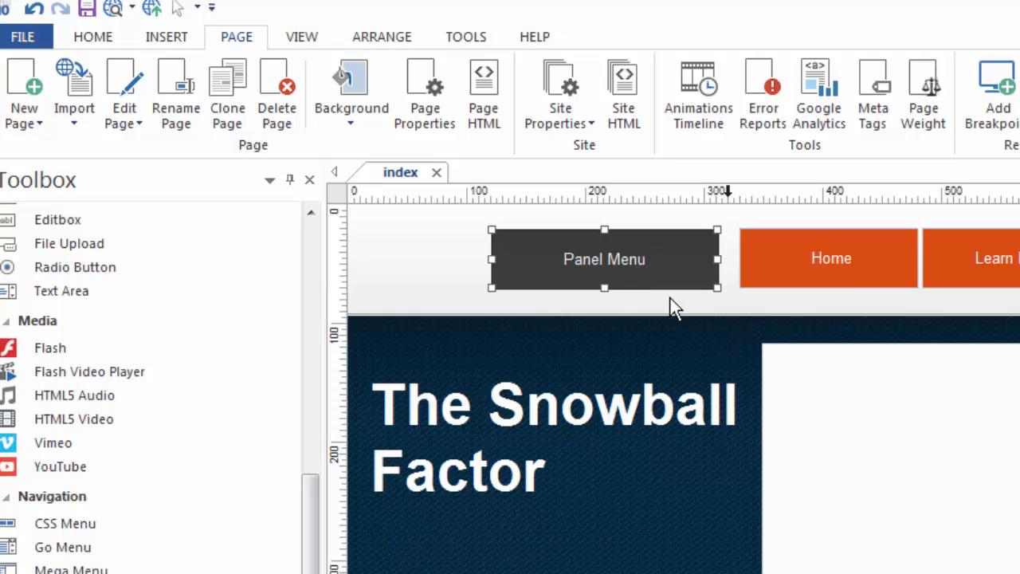
click(477, 274)
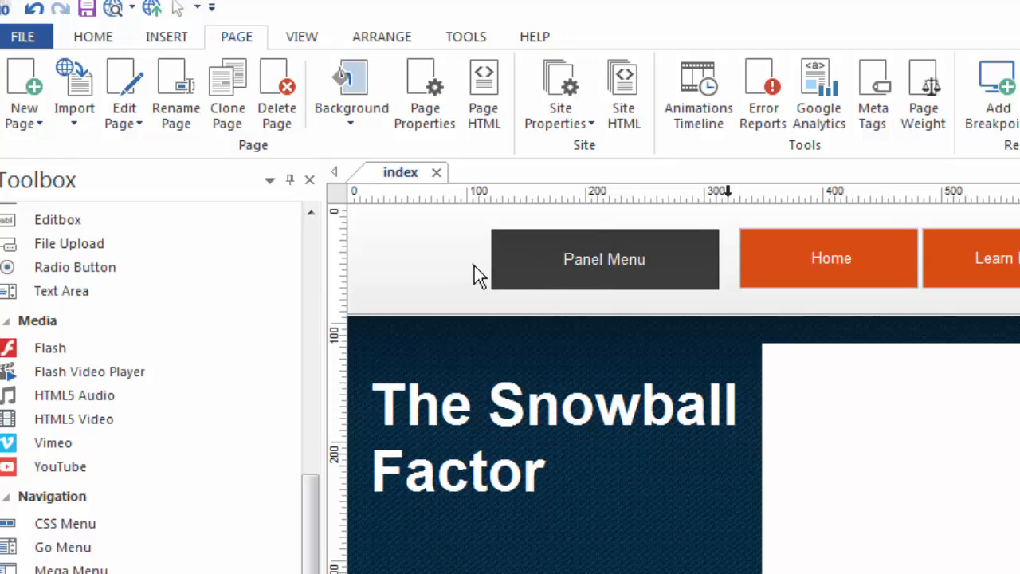
mouse_move(651, 444)
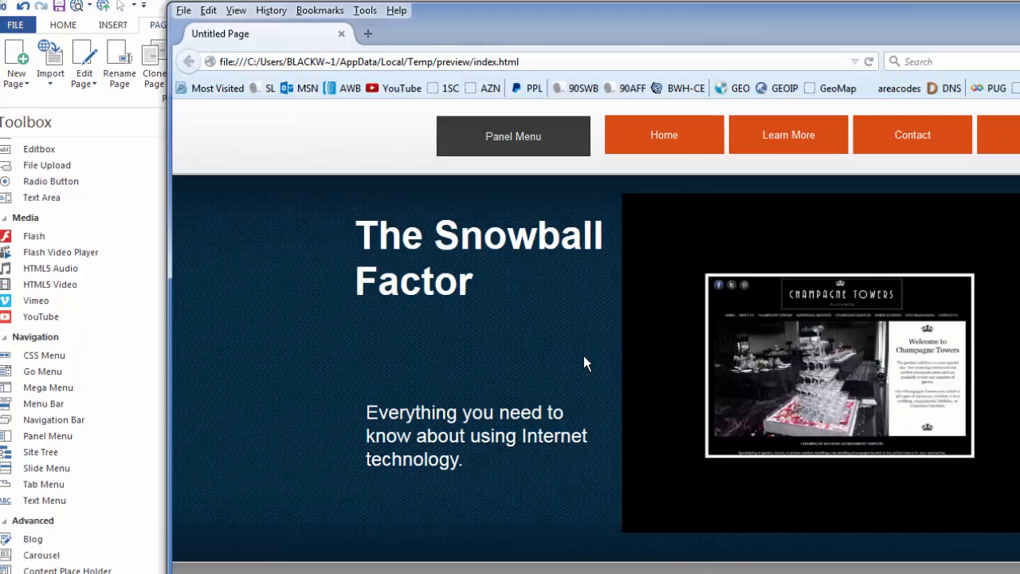
mouse_move(590, 327)
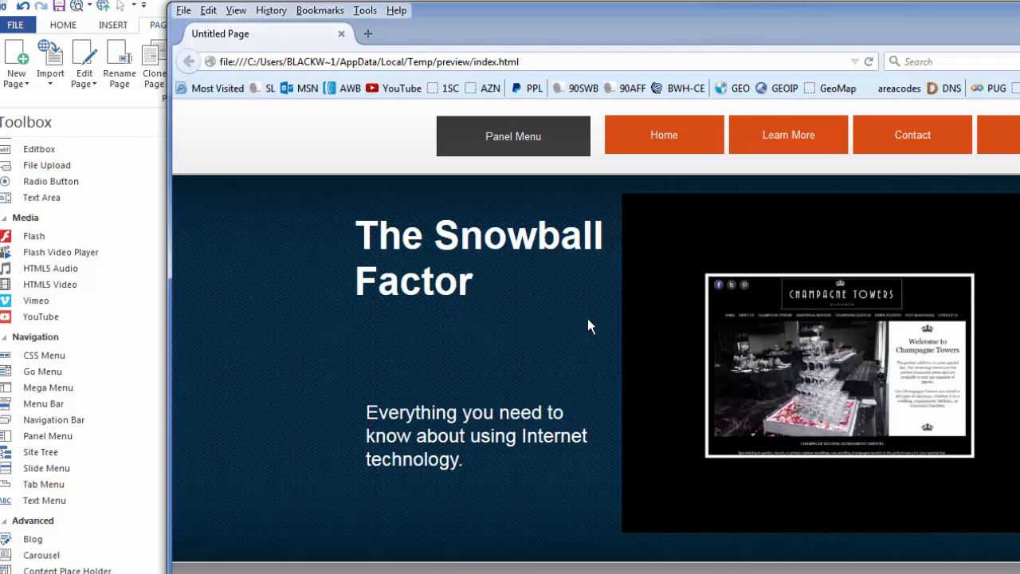
mouse_move(518, 150)
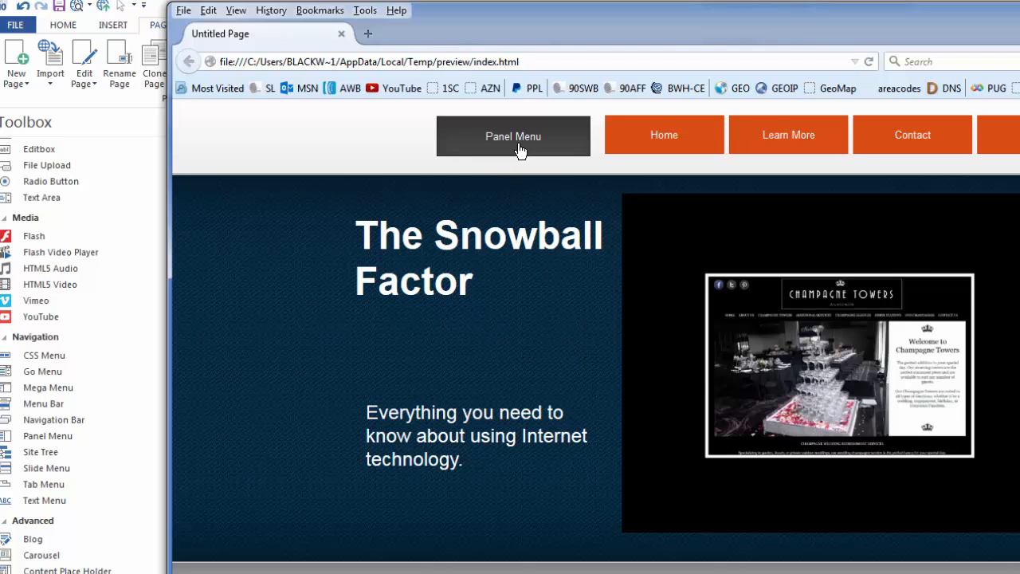
click(513, 135)
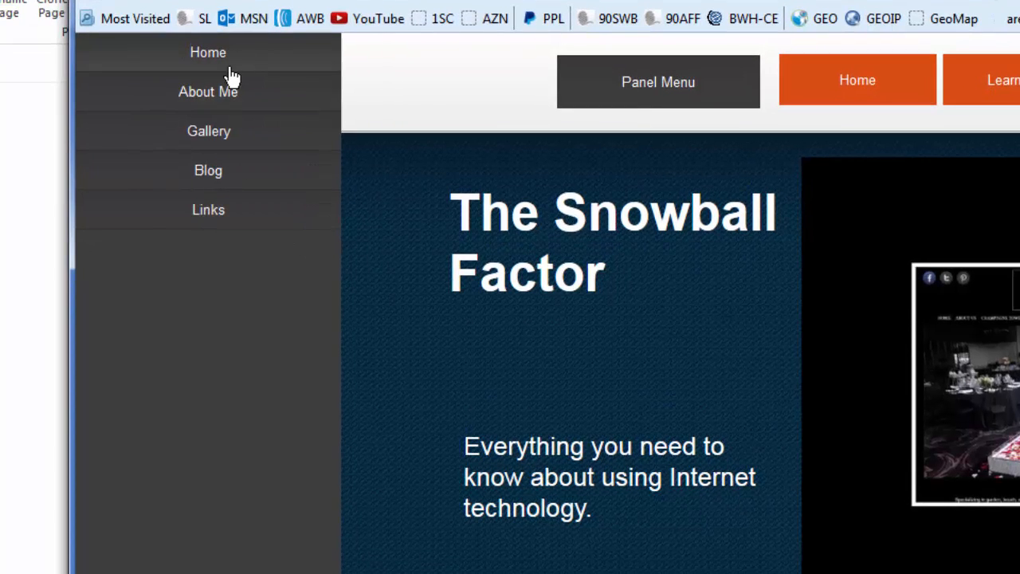
mouse_move(223, 198)
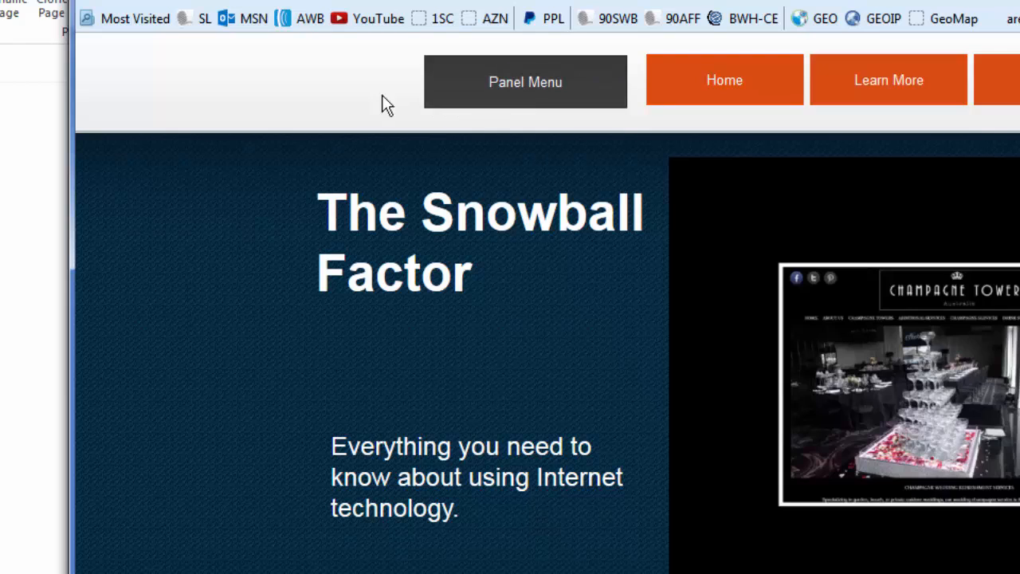
mouse_move(376, 94)
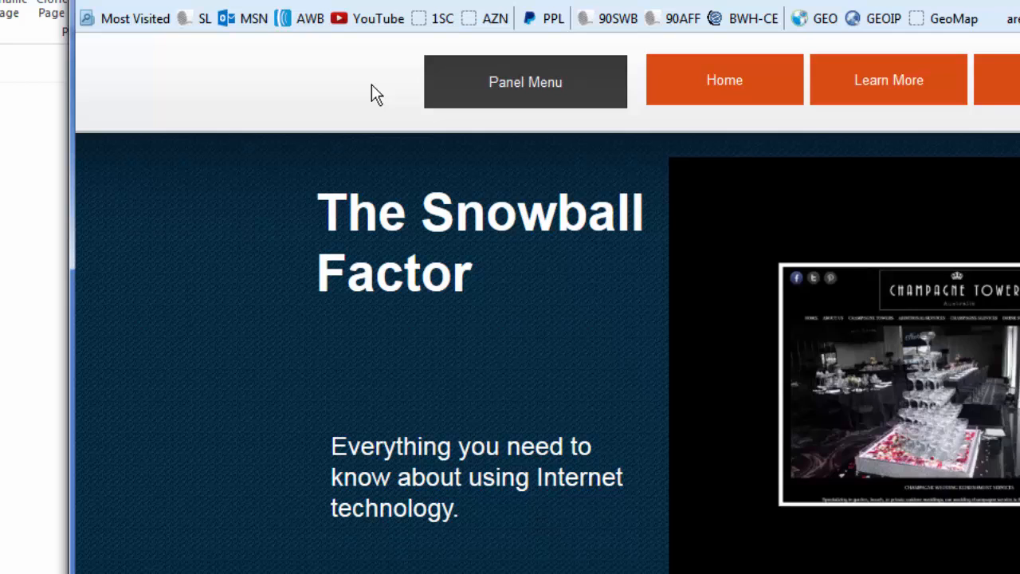
click(526, 82)
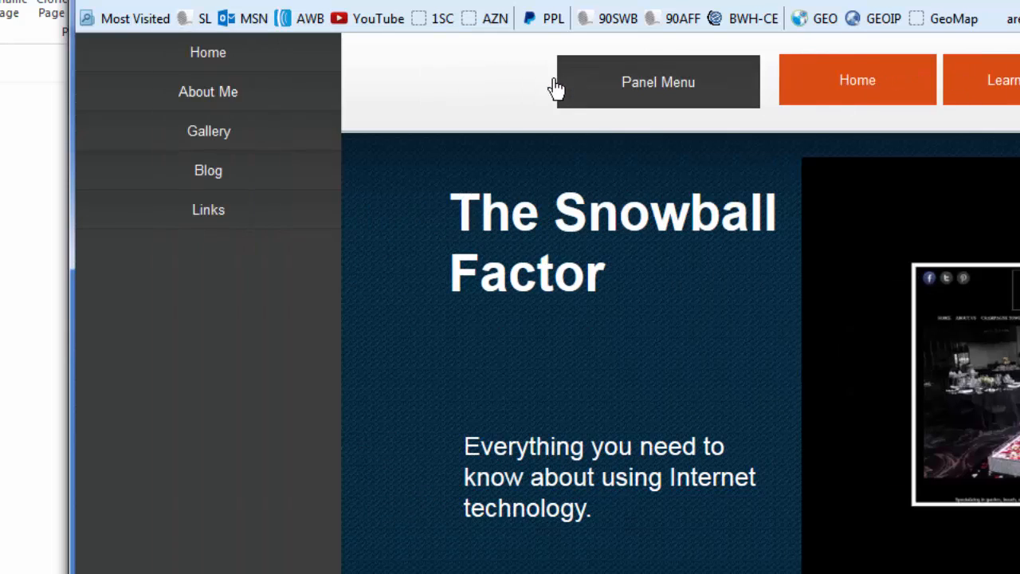
mouse_move(207, 171)
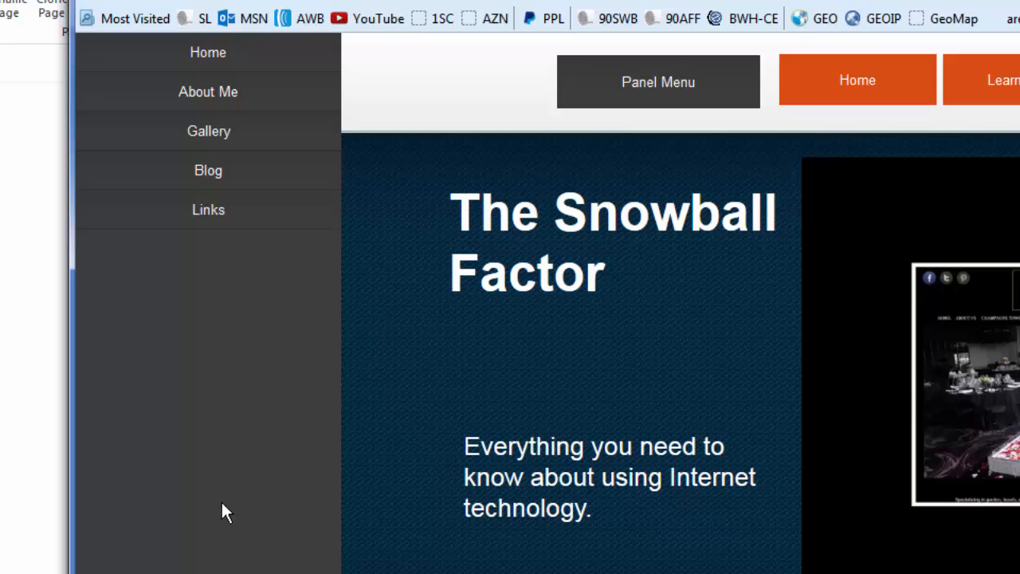
mouse_move(208, 53)
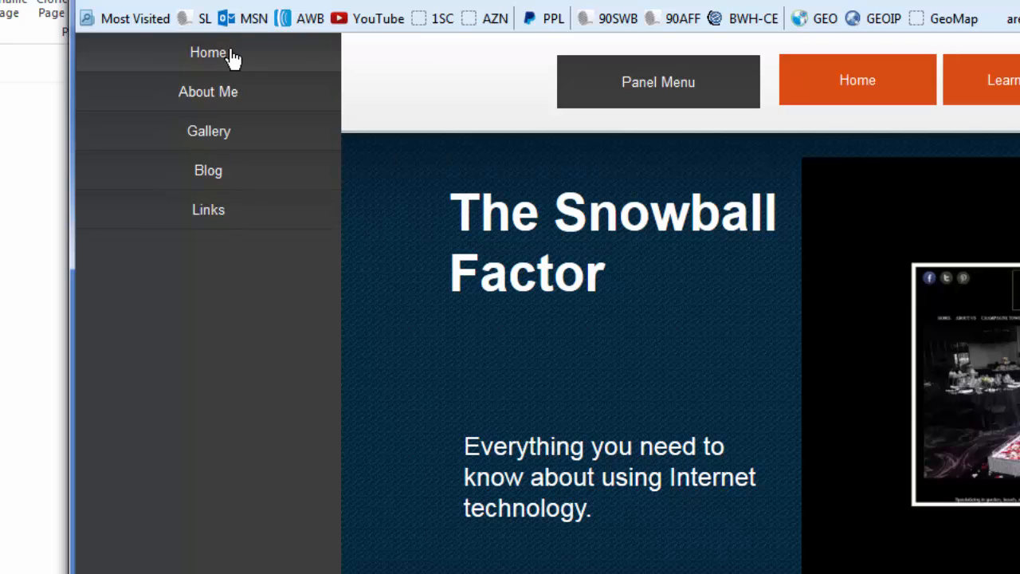
mouse_move(231, 55)
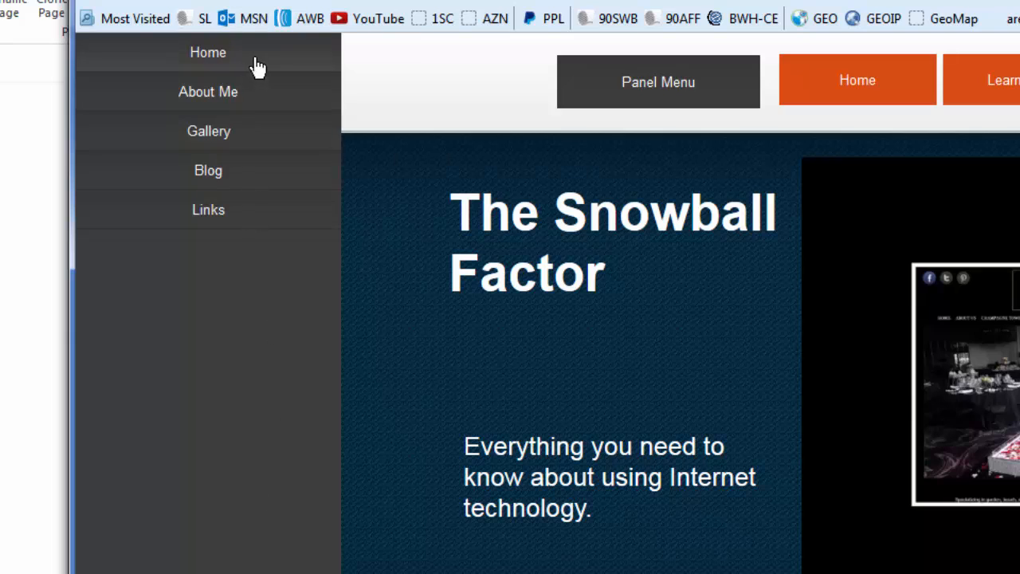
mouse_move(255, 61)
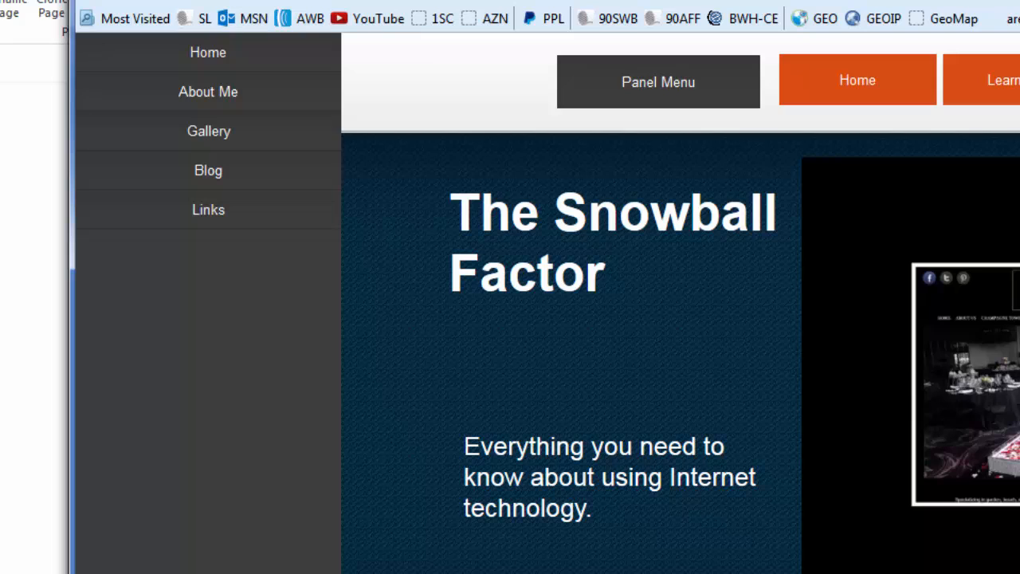
mouse_move(657, 106)
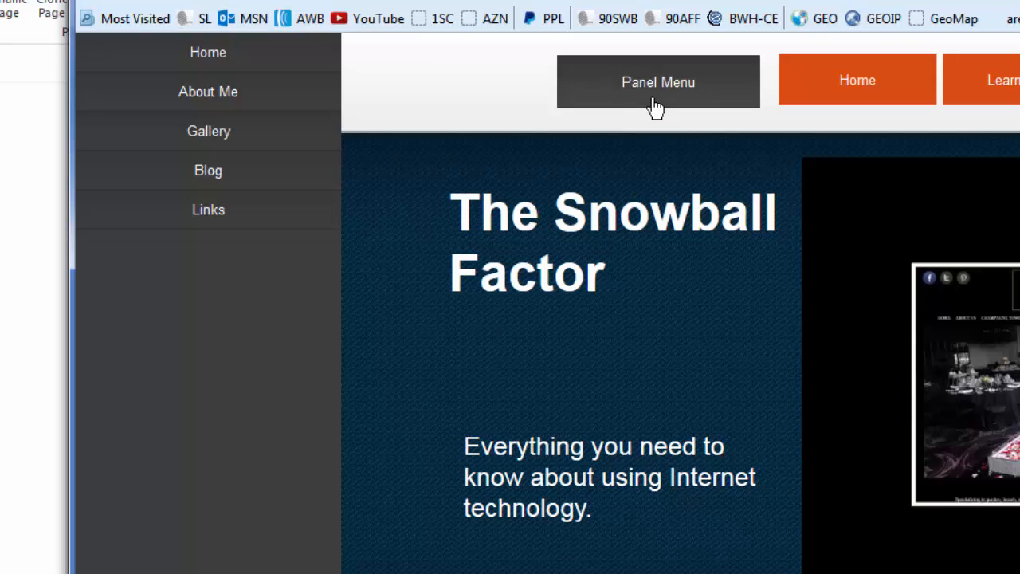
mouse_move(418, 106)
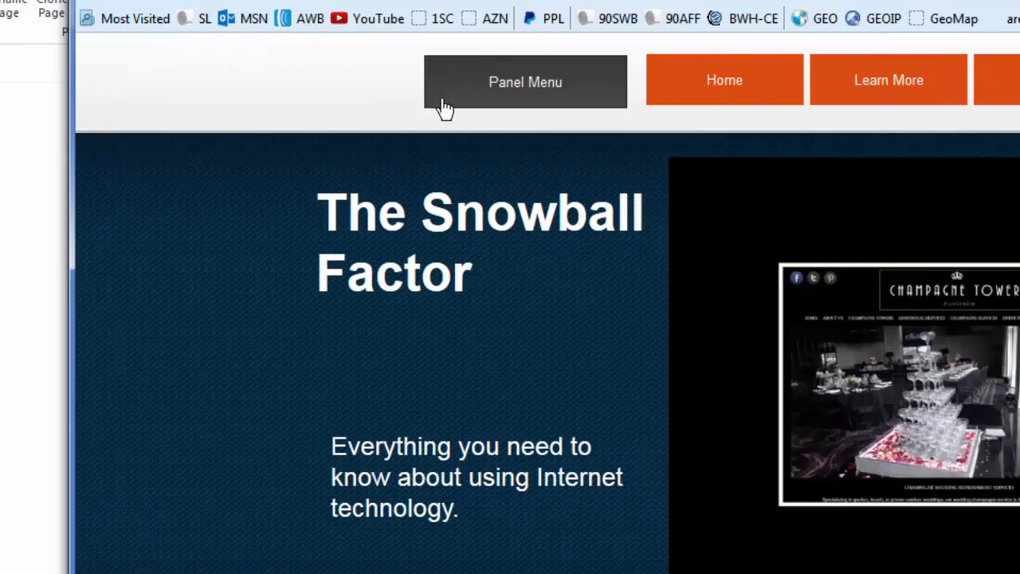
scroll(up, 3)
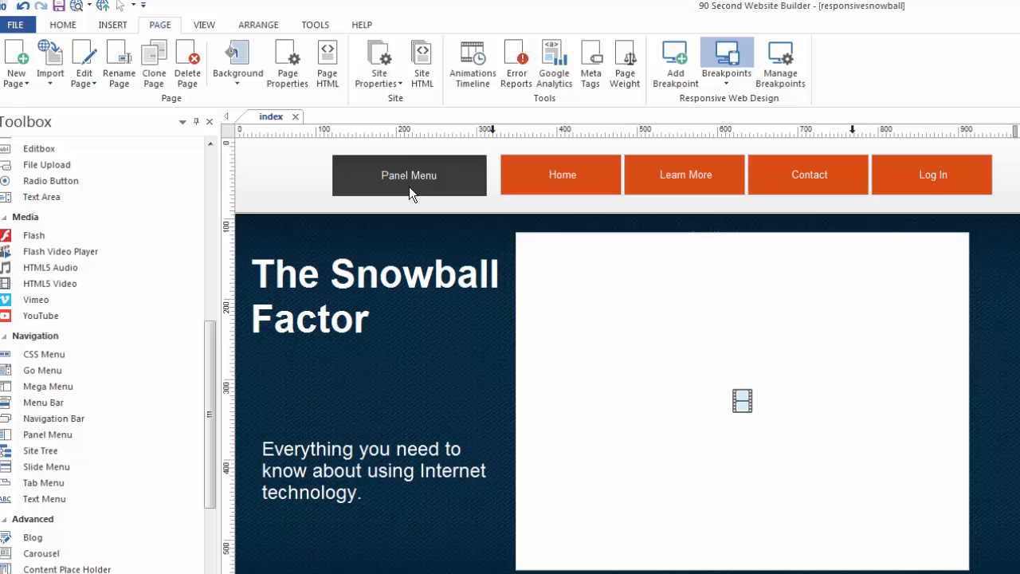
- Select the Panel Menu element and bring up its properties dialog with the item list
click(408, 174)
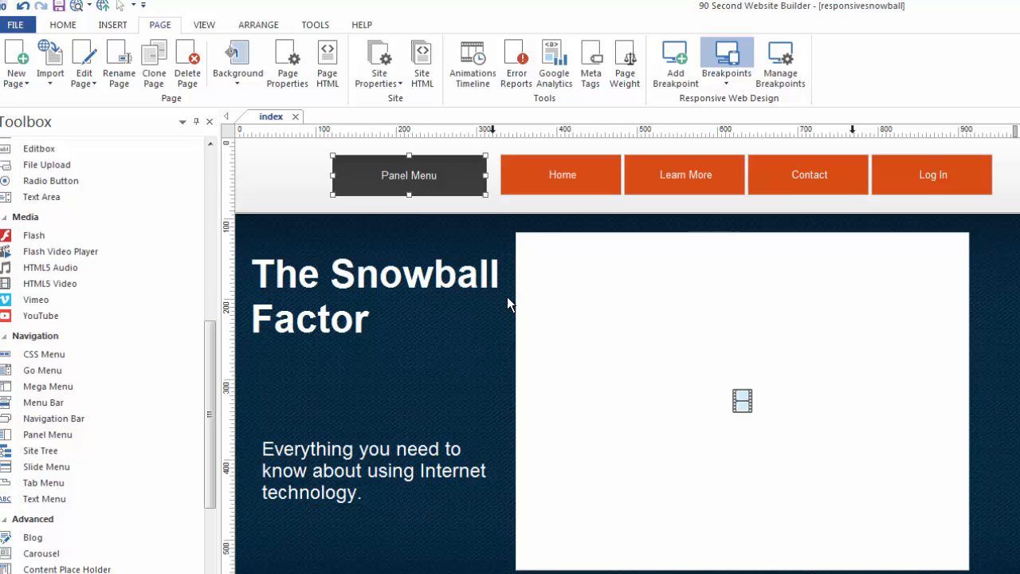
double_click(409, 174)
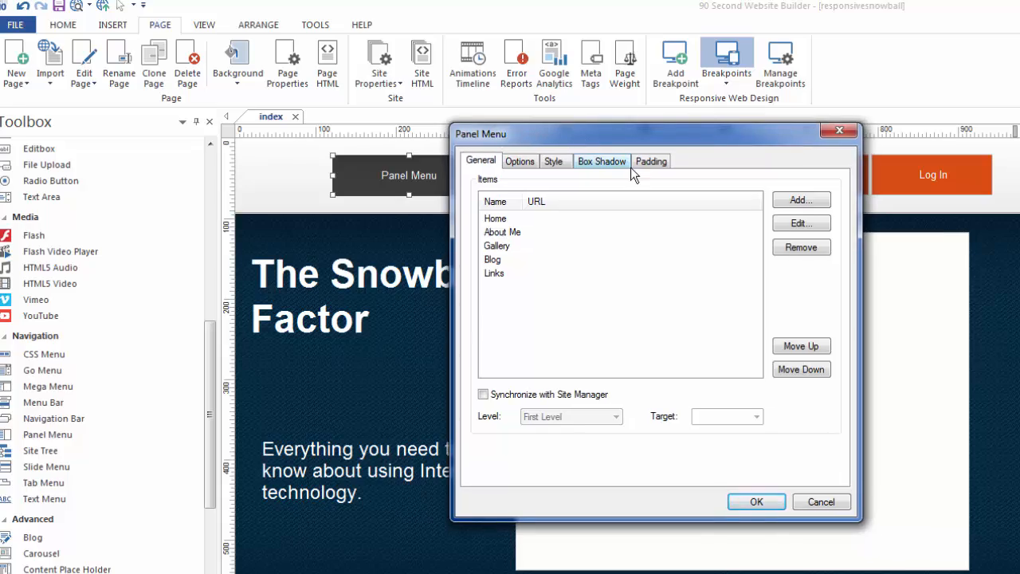
- Browse the menu items, view the Home item's edit window, cancel it unchanged and select About Me
click(494, 217)
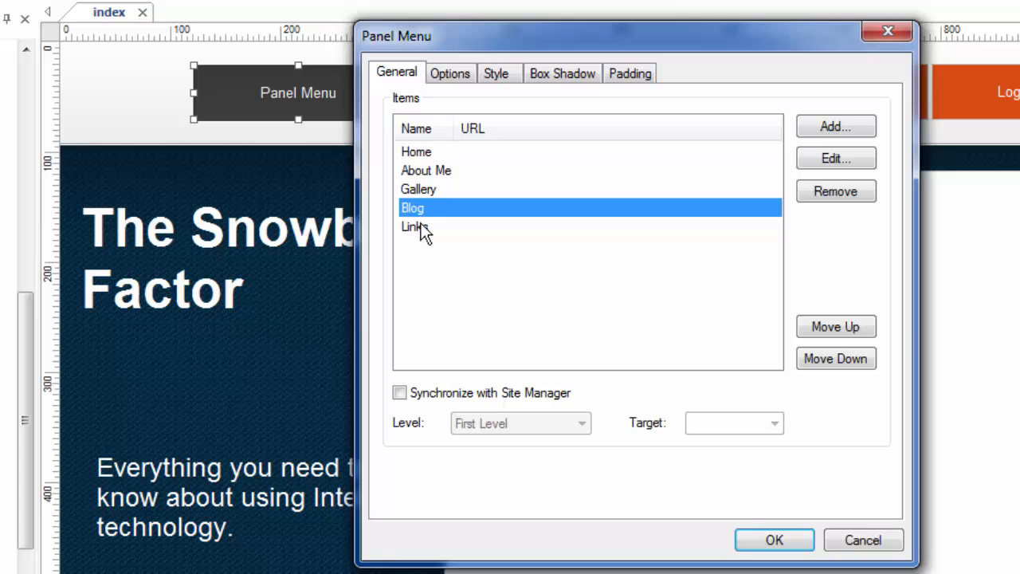
click(414, 152)
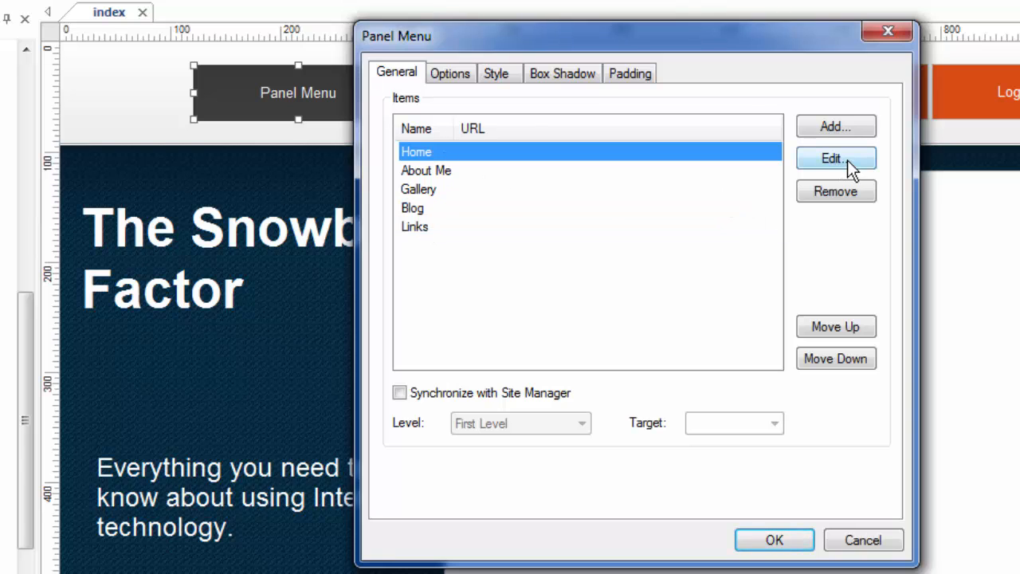
click(835, 158)
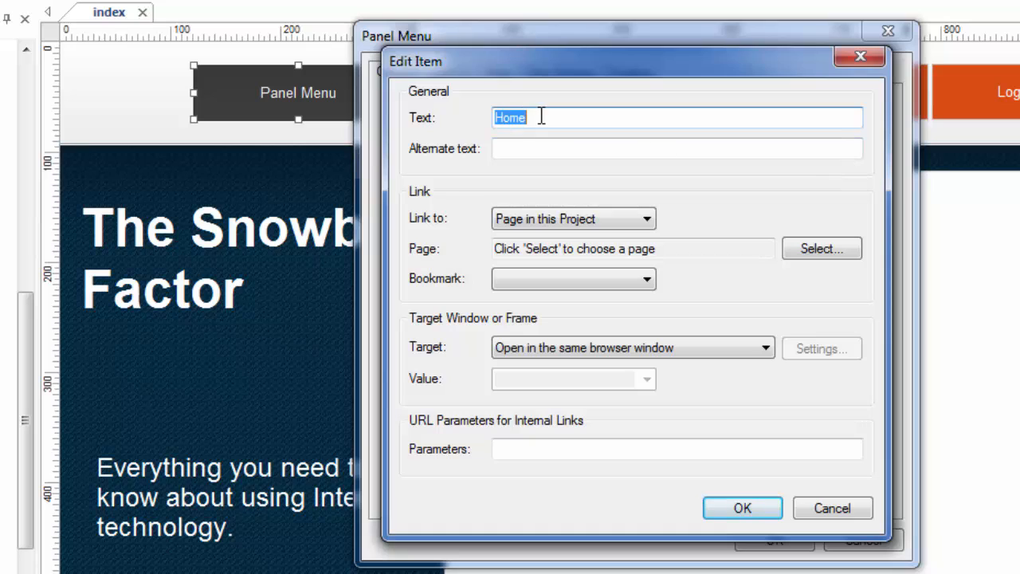
mouse_move(794, 491)
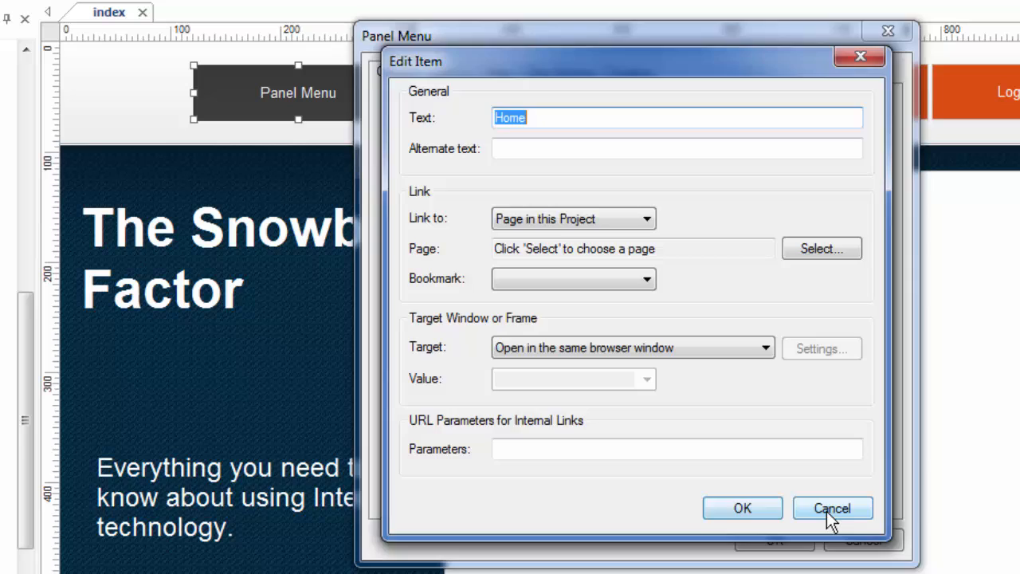
click(832, 509)
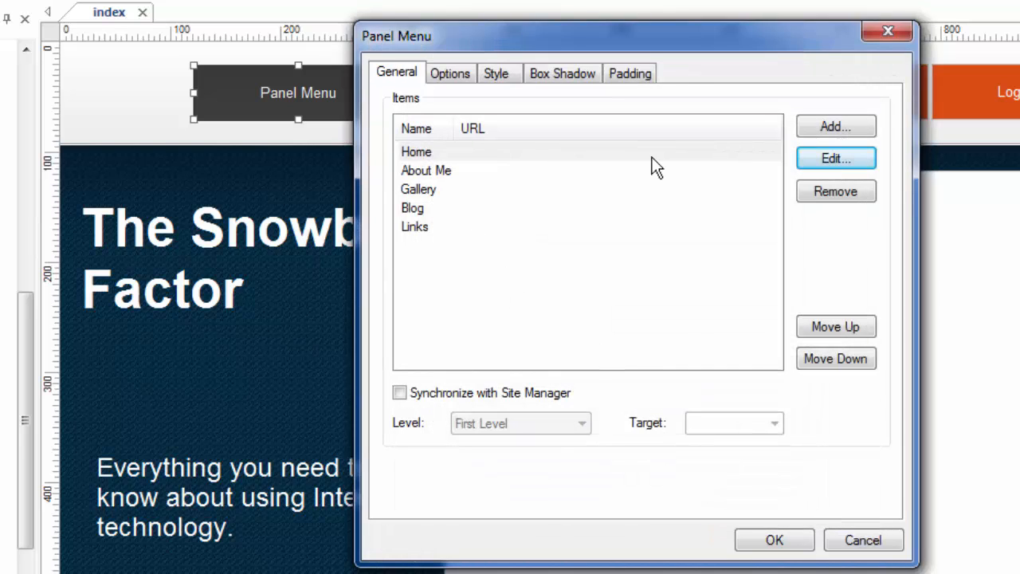
click(427, 169)
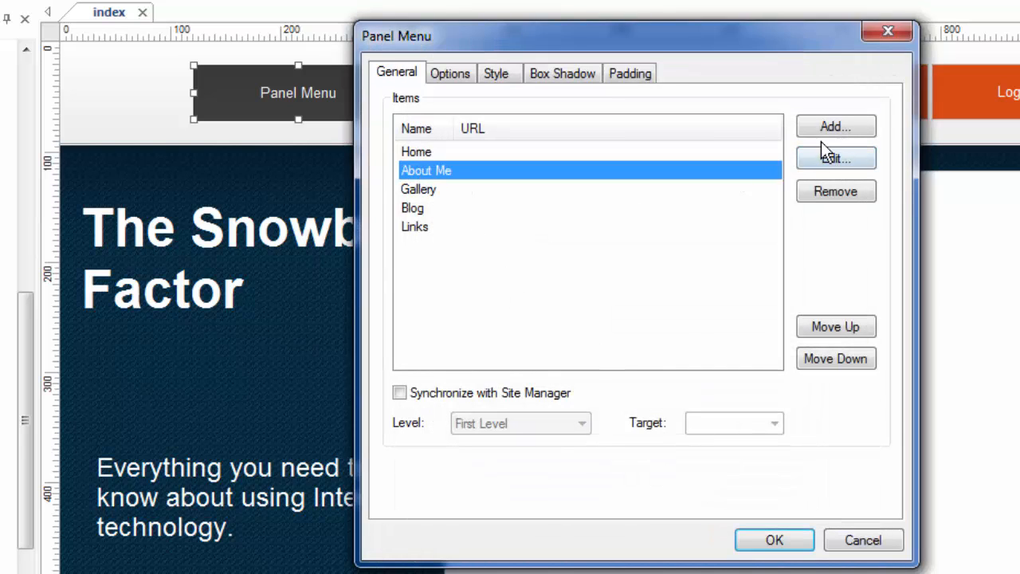
mouse_move(390, 204)
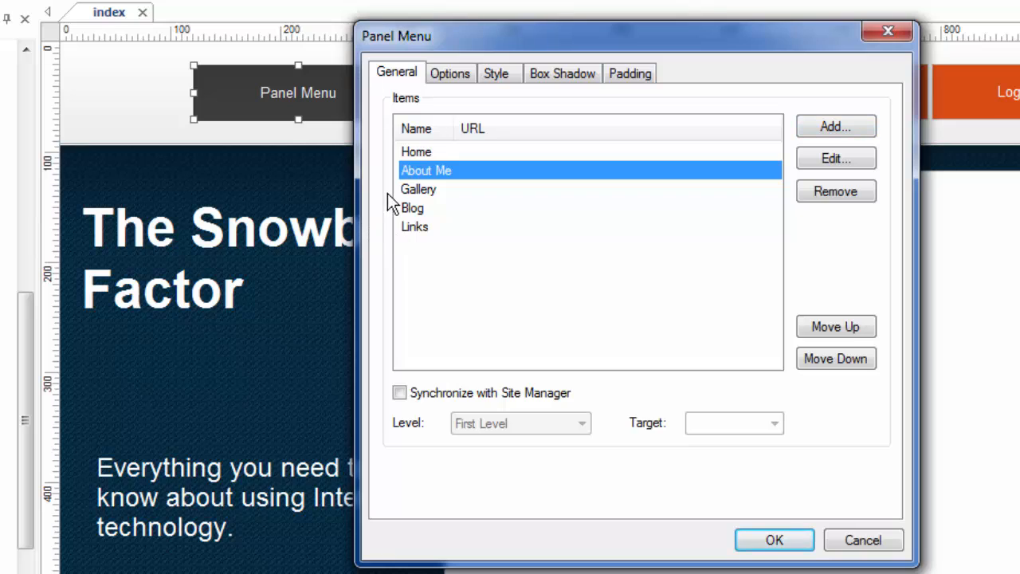
mouse_move(465, 89)
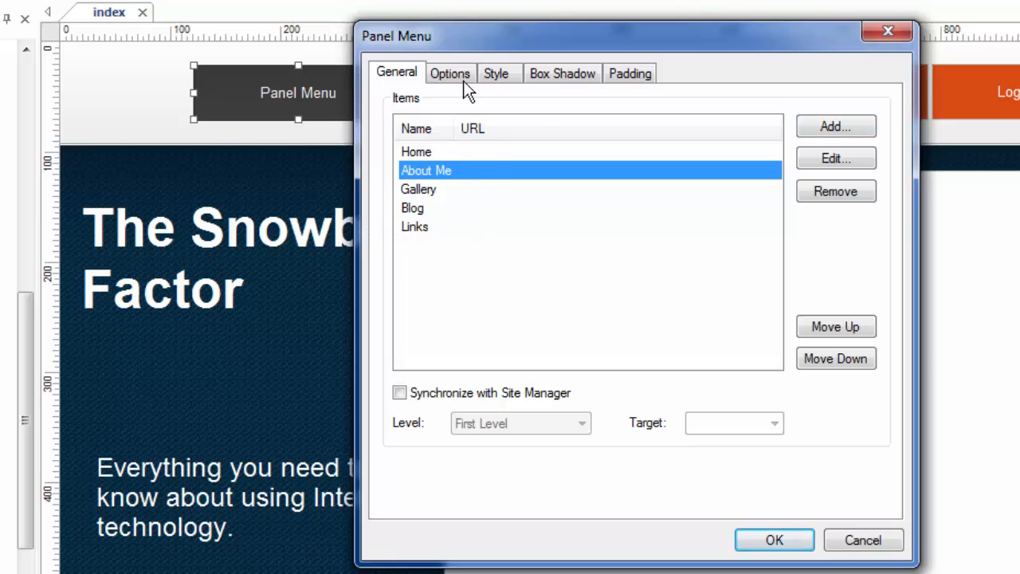
- Review the Options settings: button label 'Panel Menu' and the button icon path field
click(449, 73)
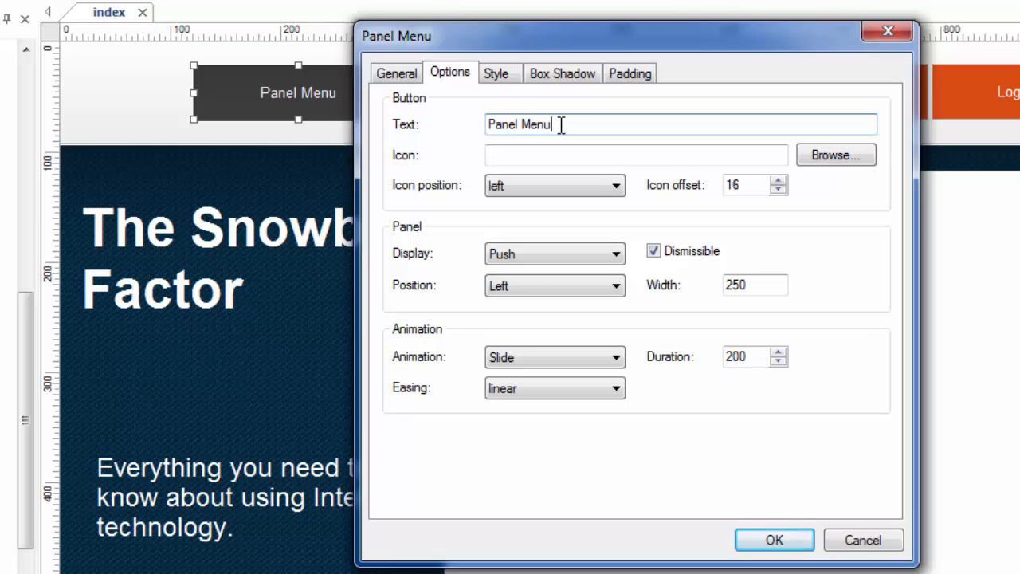
double_click(520, 124)
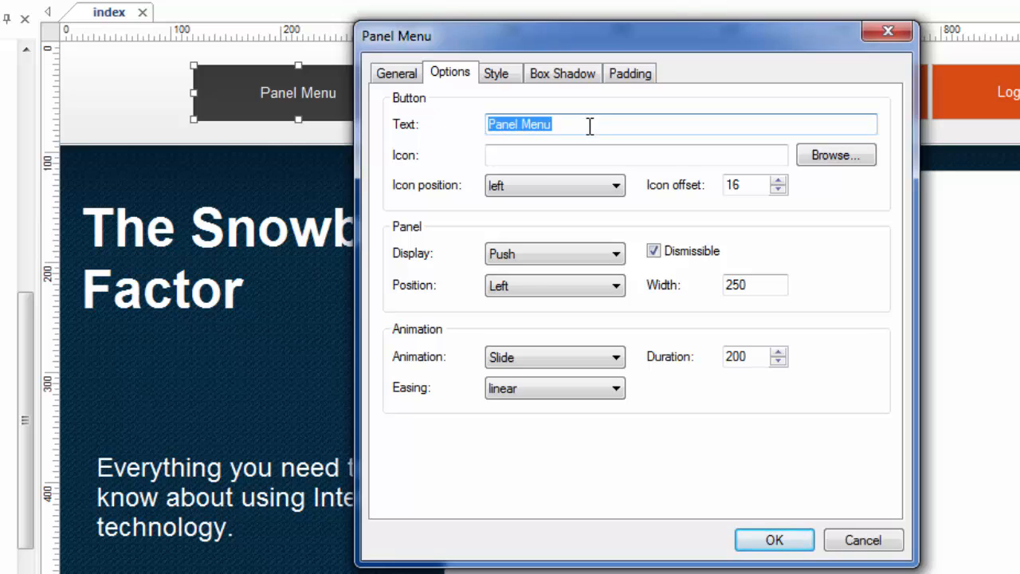
click(635, 154)
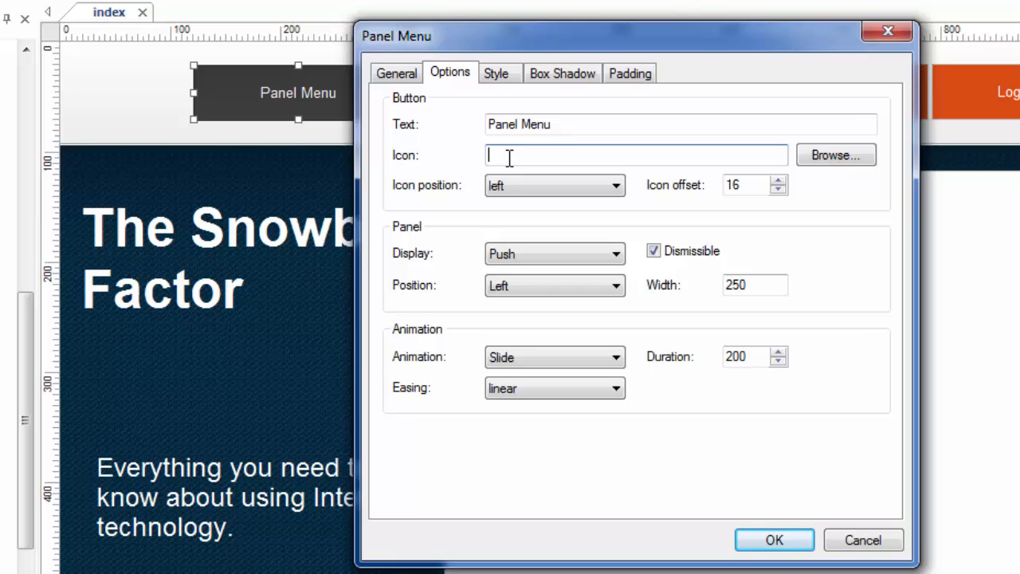
mouse_move(298, 136)
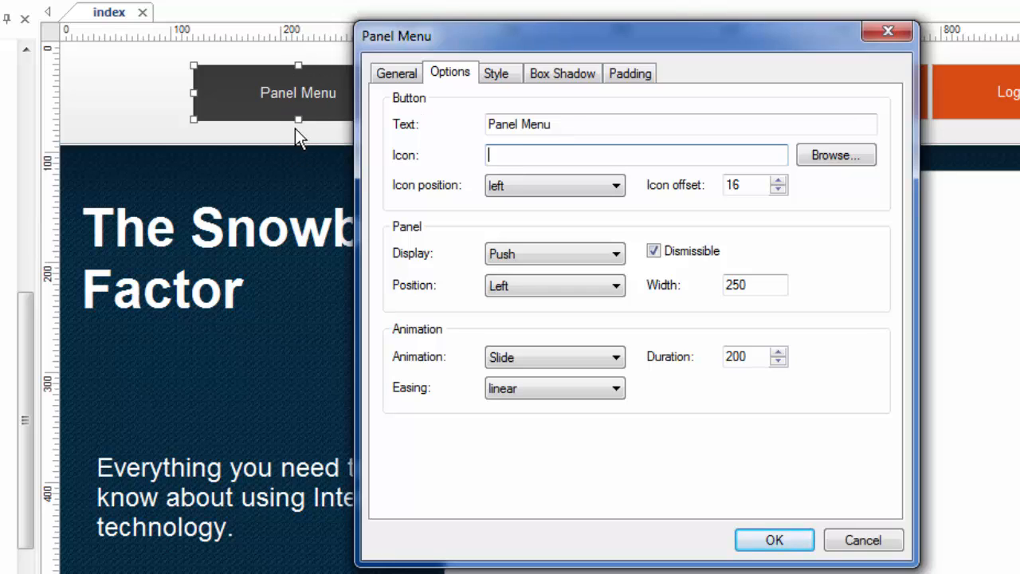
mouse_move(536, 129)
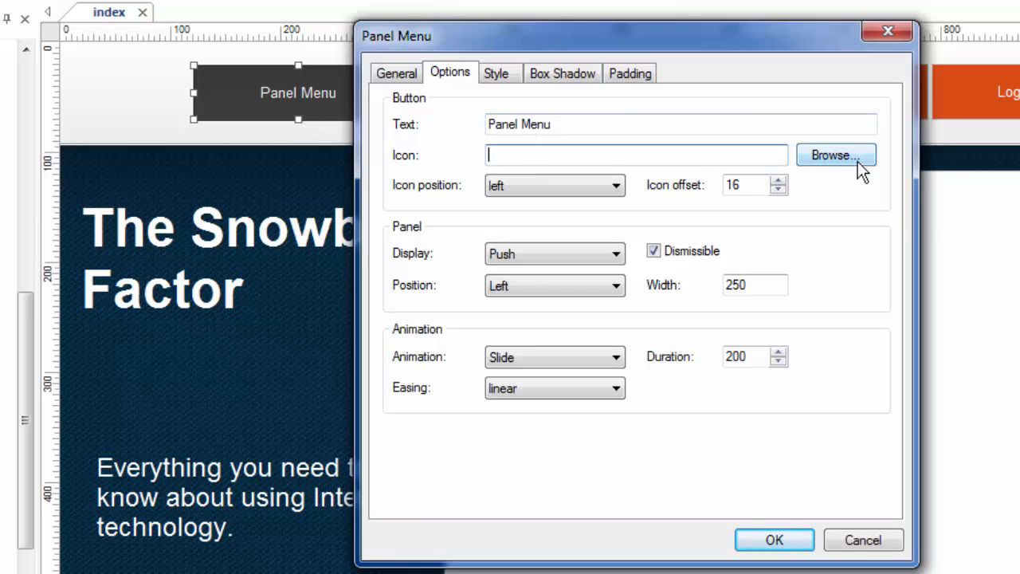
mouse_move(333, 76)
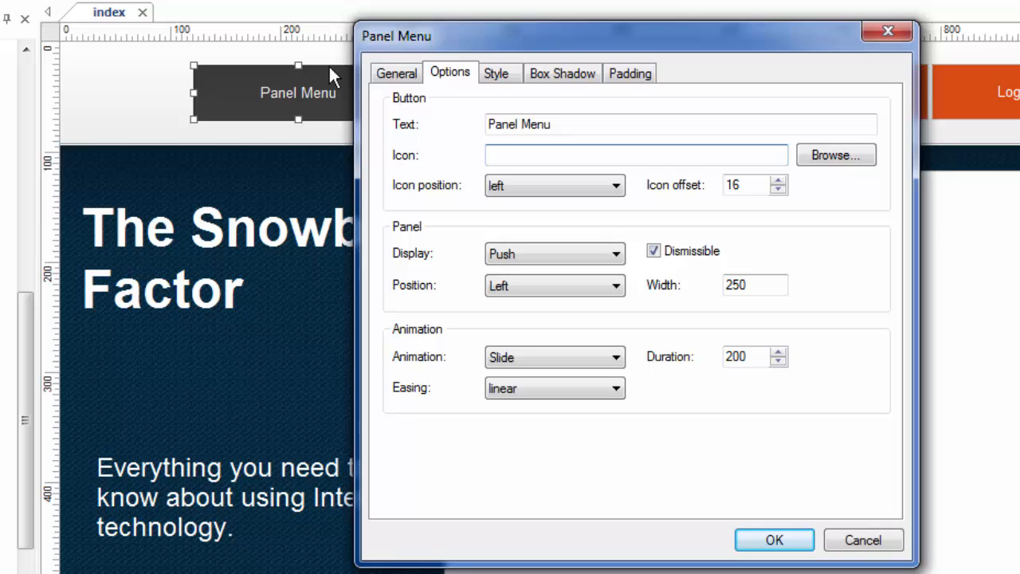
mouse_move(885, 204)
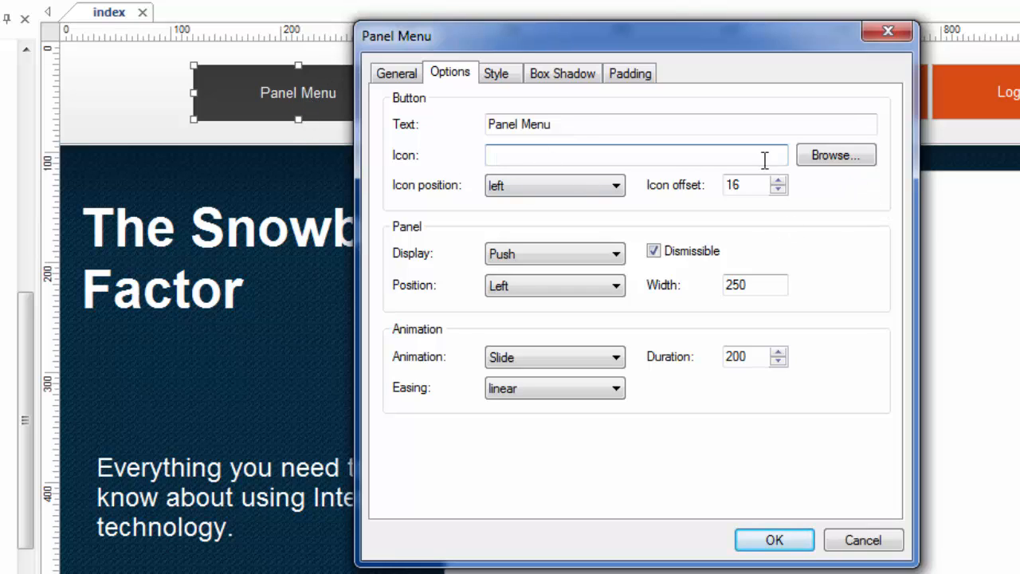
mouse_move(836, 155)
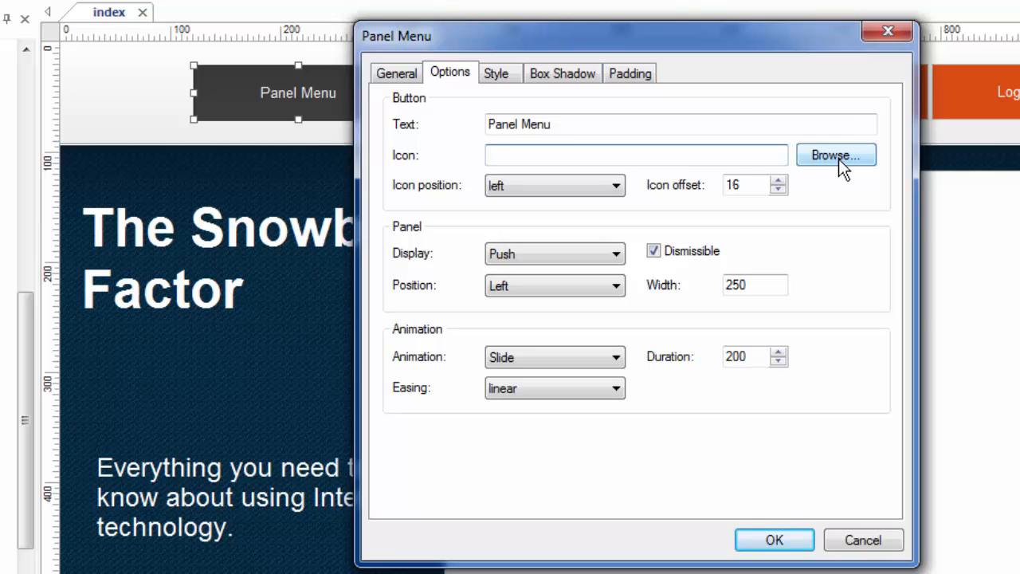
- Keep icon position Left and Display Push, and toggle the Dismissible option
click(616, 185)
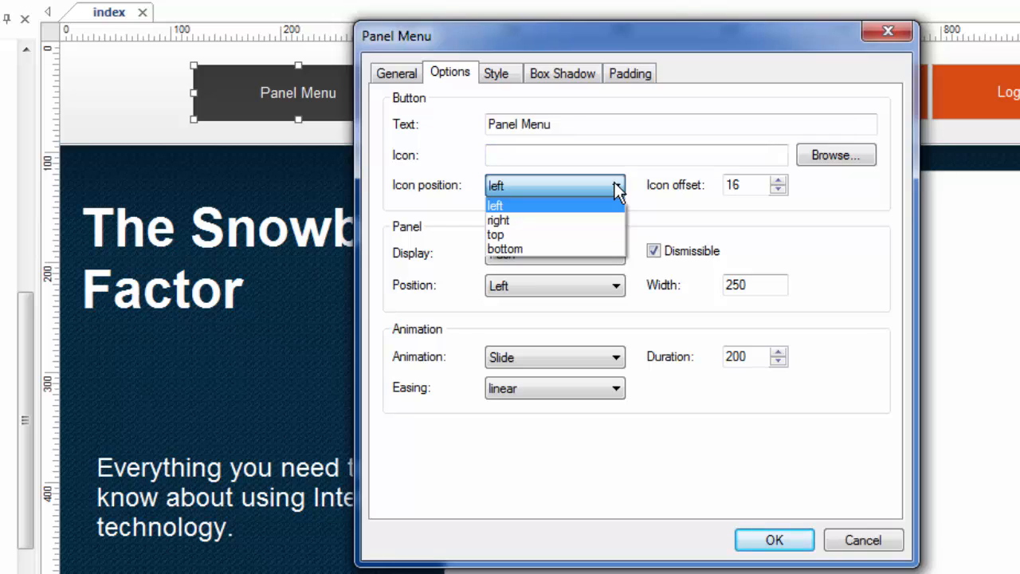
click(496, 204)
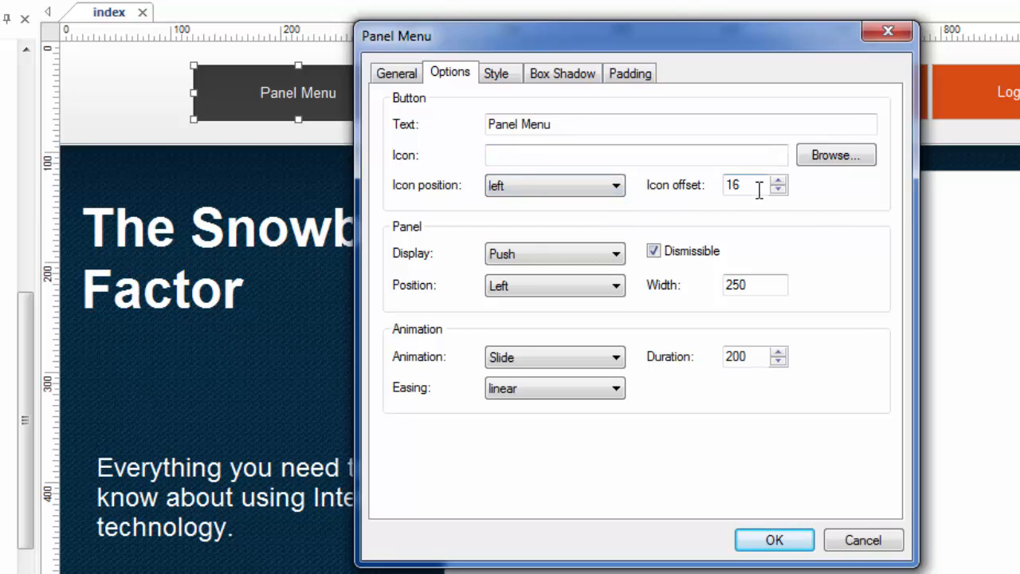
mouse_move(739, 231)
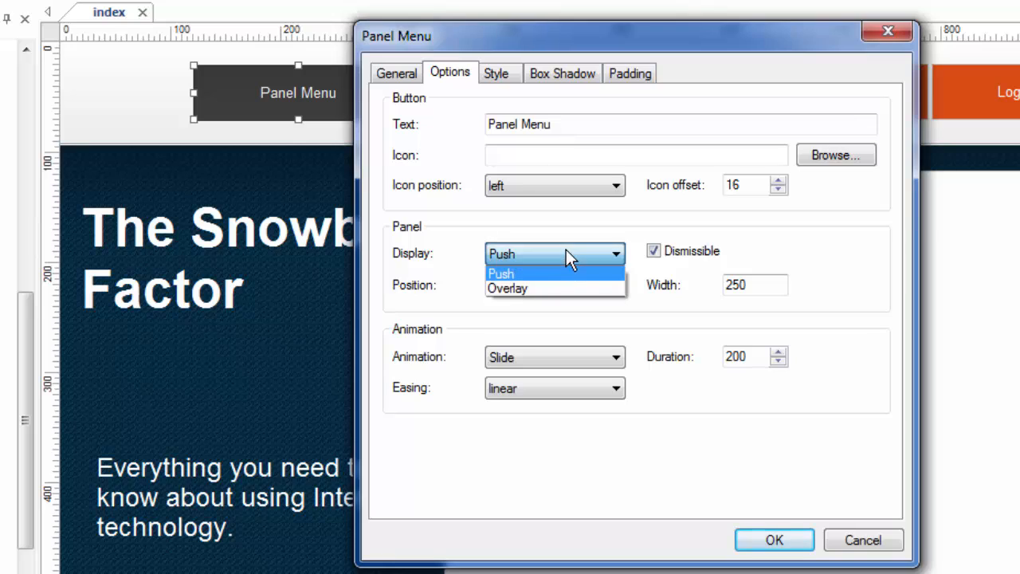
click(501, 273)
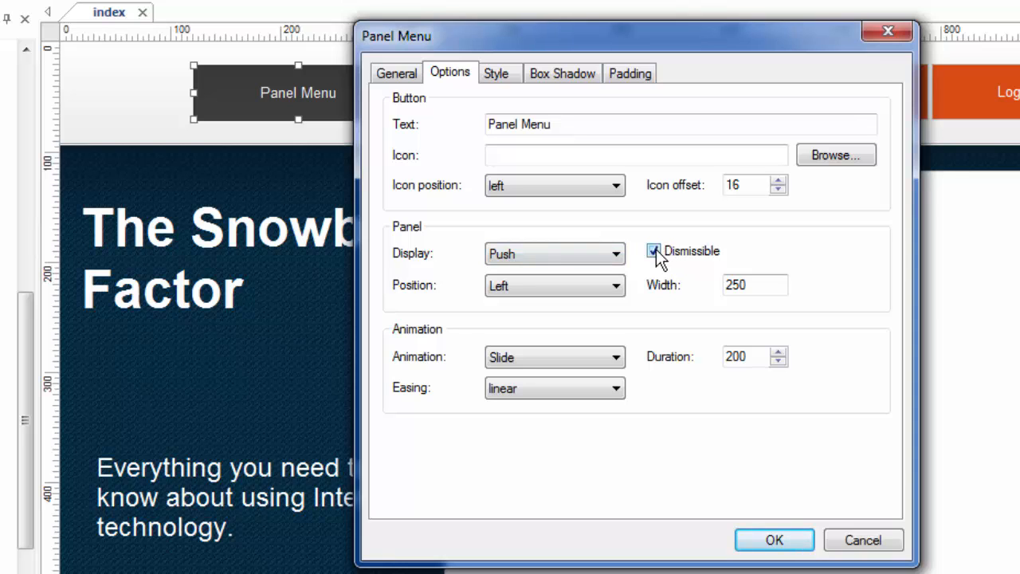
click(775, 538)
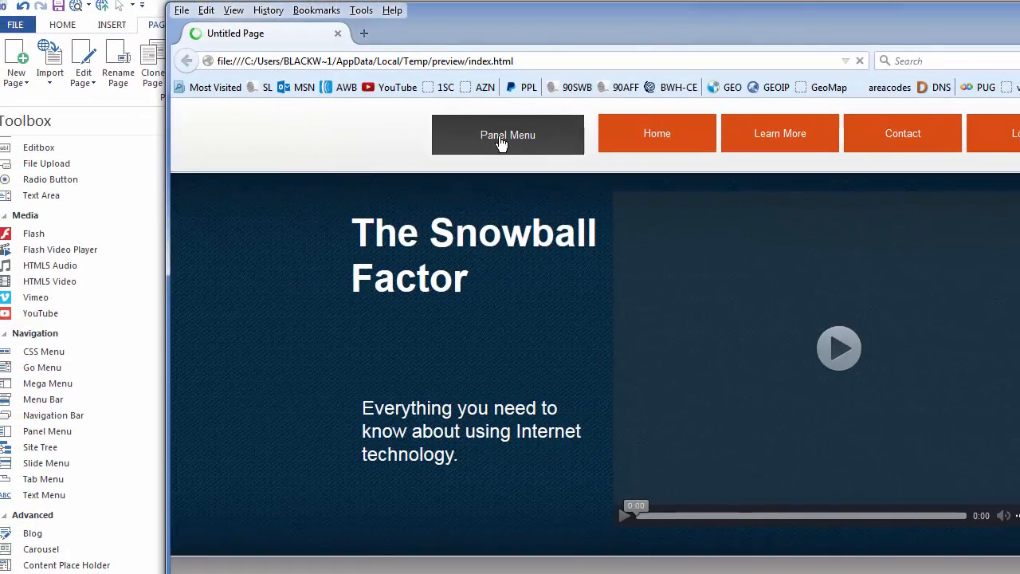
- Slide out the panel of links in the Firefox preview, close it, and reopen it
click(507, 134)
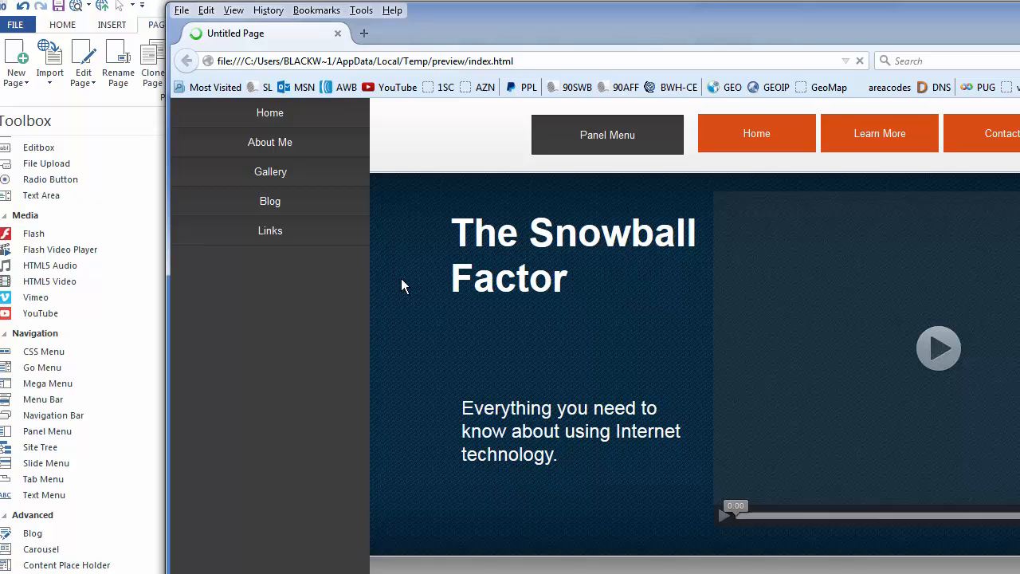
mouse_move(448, 189)
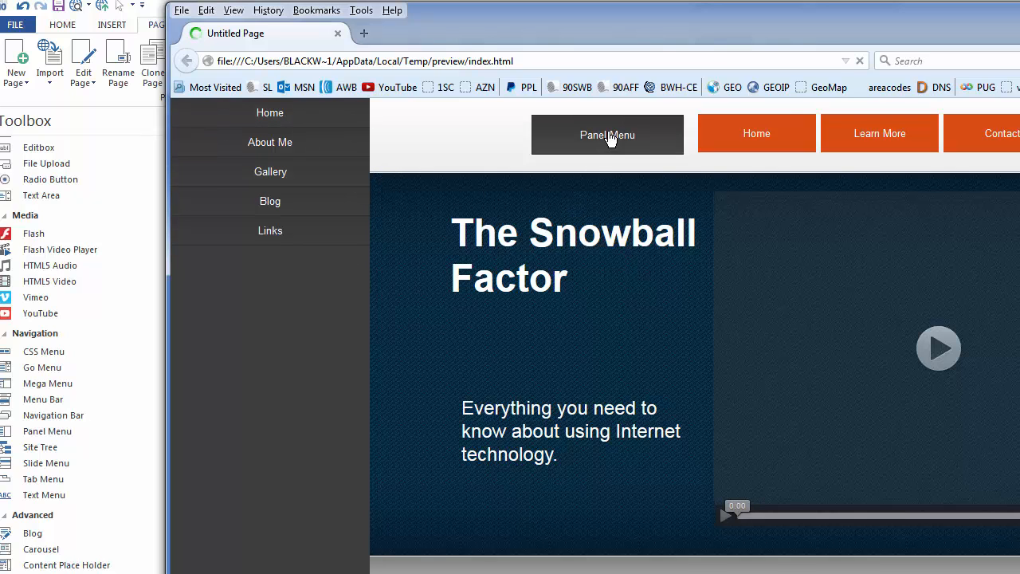
click(608, 134)
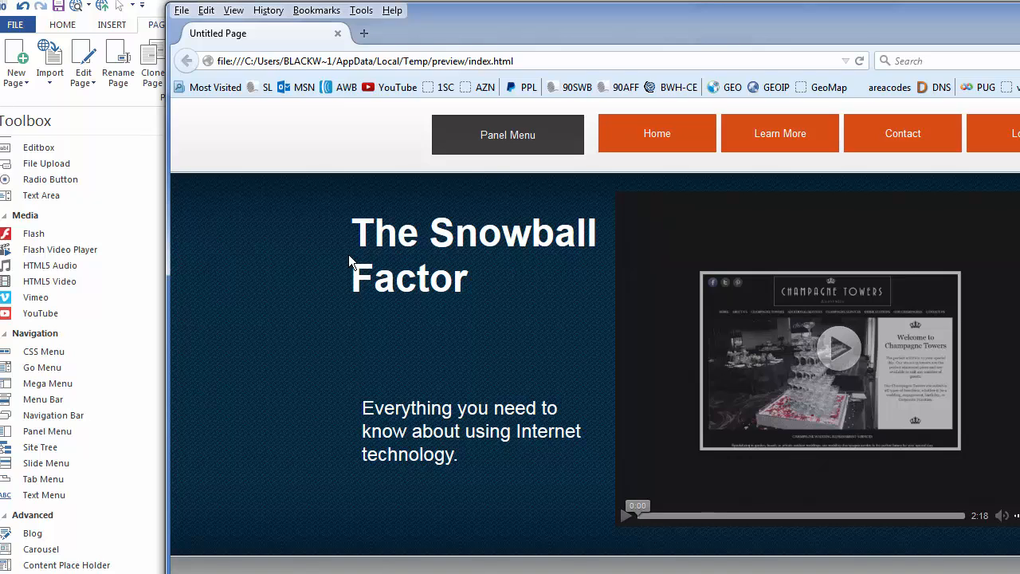
click(507, 134)
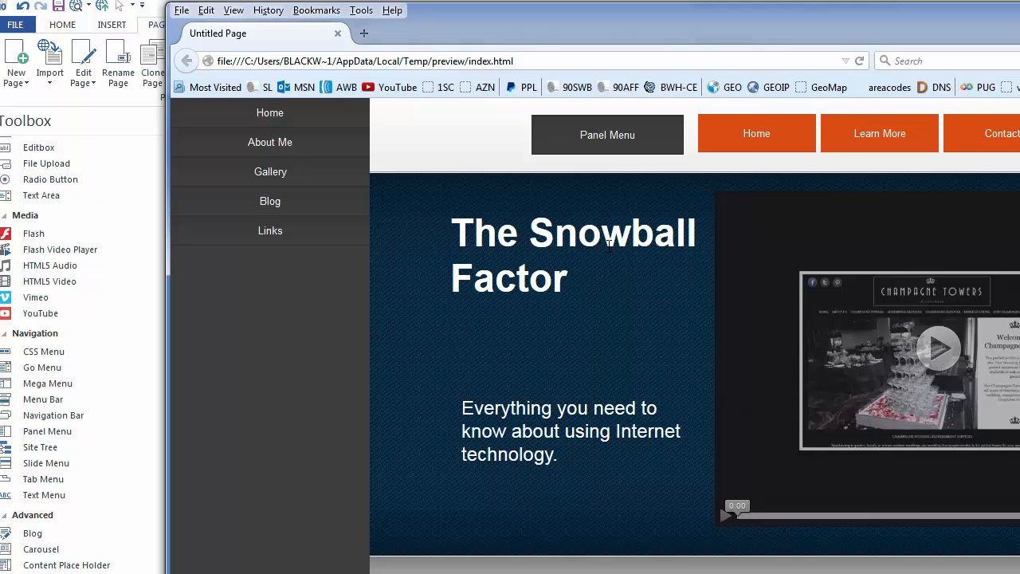
mouse_move(591, 298)
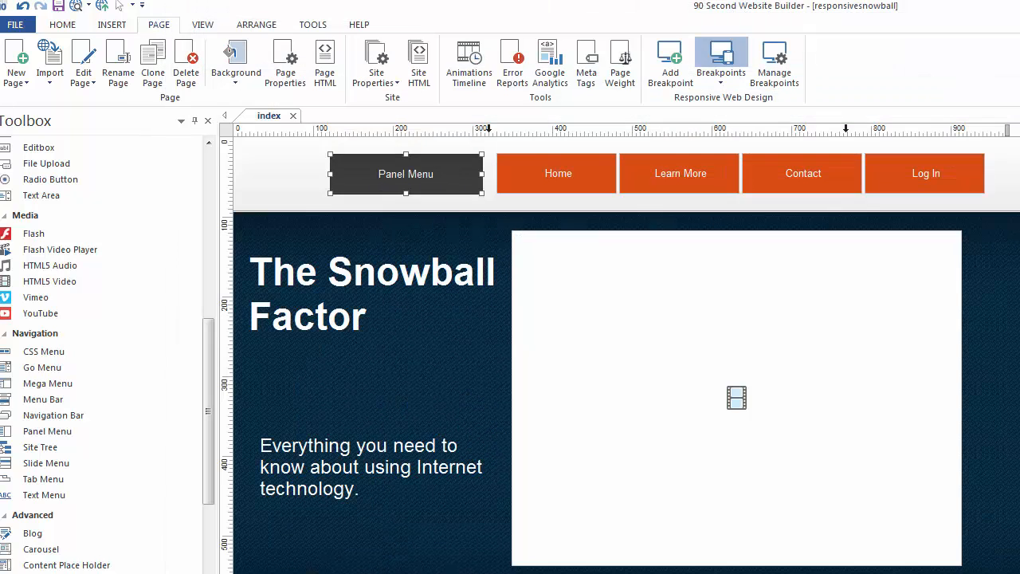
- Change the Panel Menu's Display from Push to Overlay and confirm
double_click(405, 174)
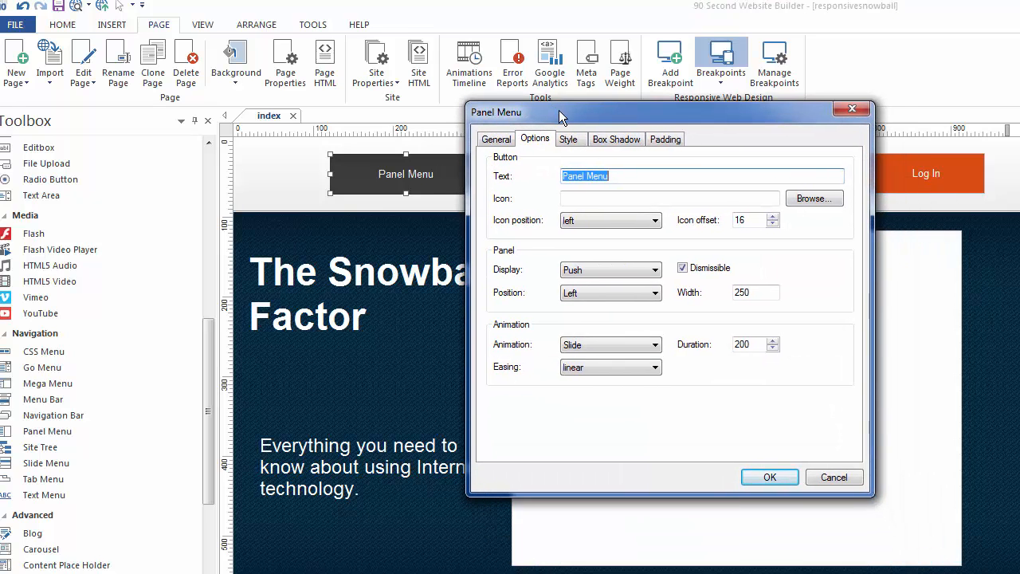
click(609, 270)
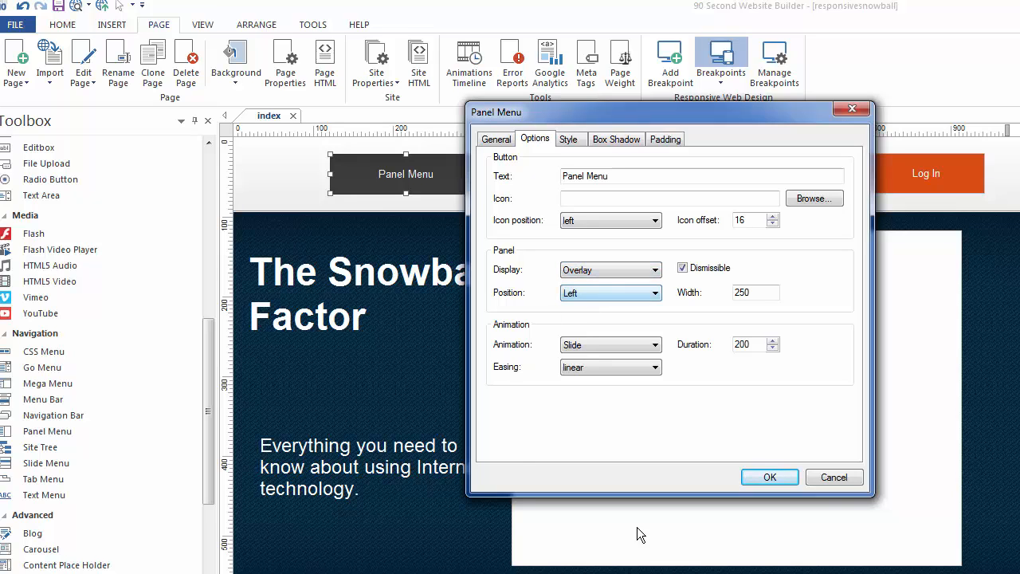
click(769, 477)
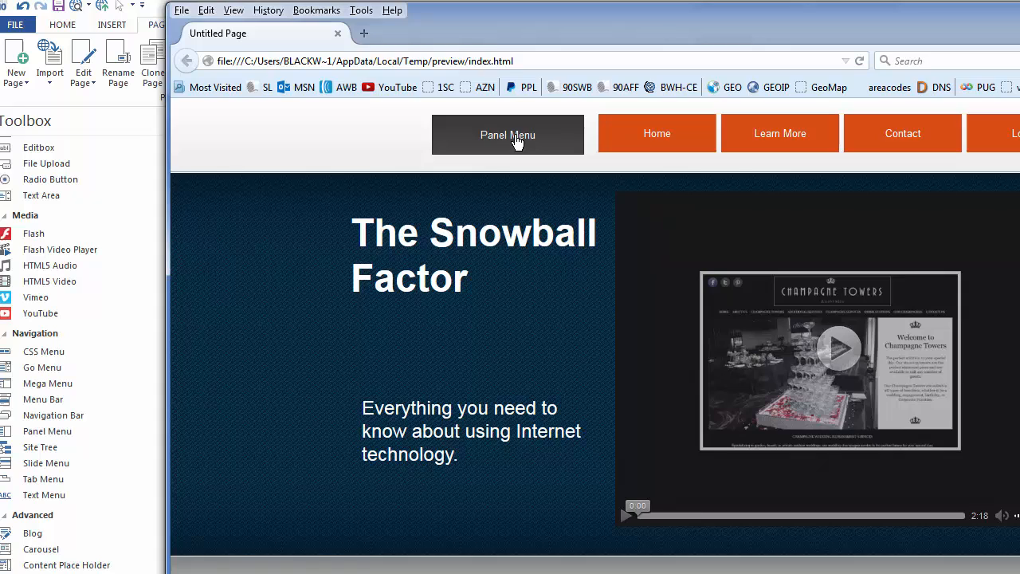
- Slide out the menu panel in the Firefox preview so it overlays the page content
click(507, 134)
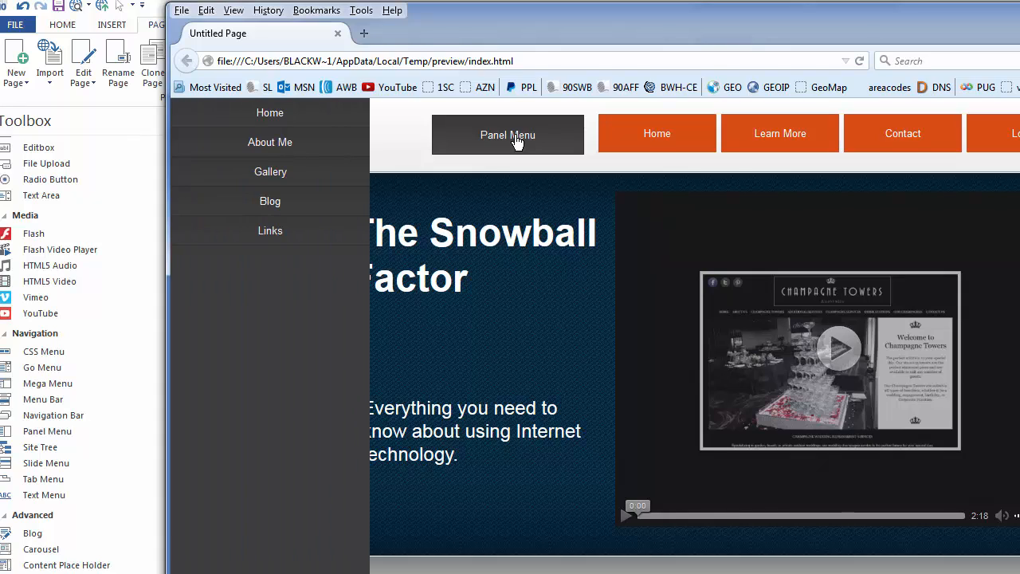
mouse_move(373, 523)
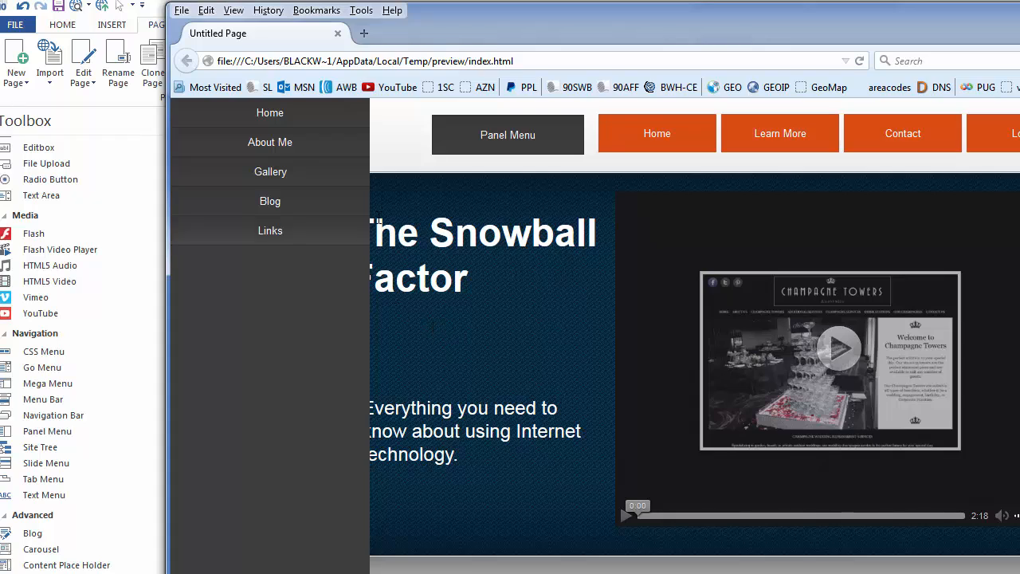
mouse_move(476, 370)
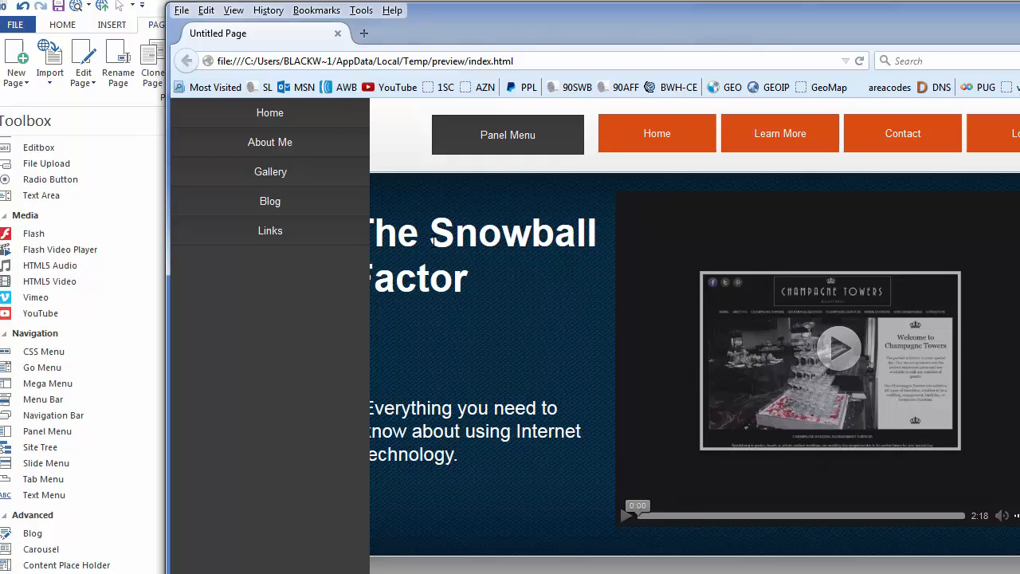
mouse_move(582, 223)
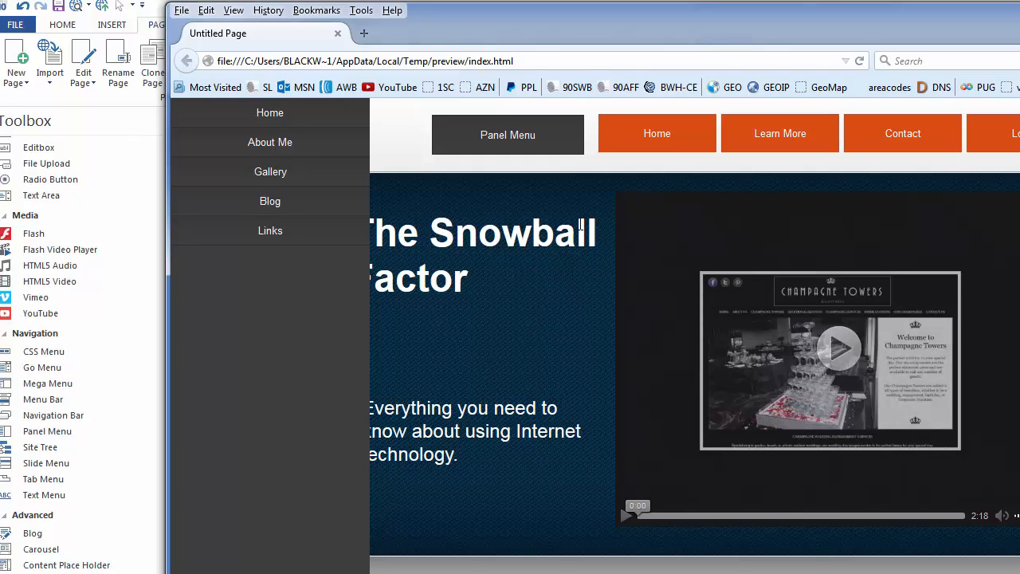
mouse_move(383, 156)
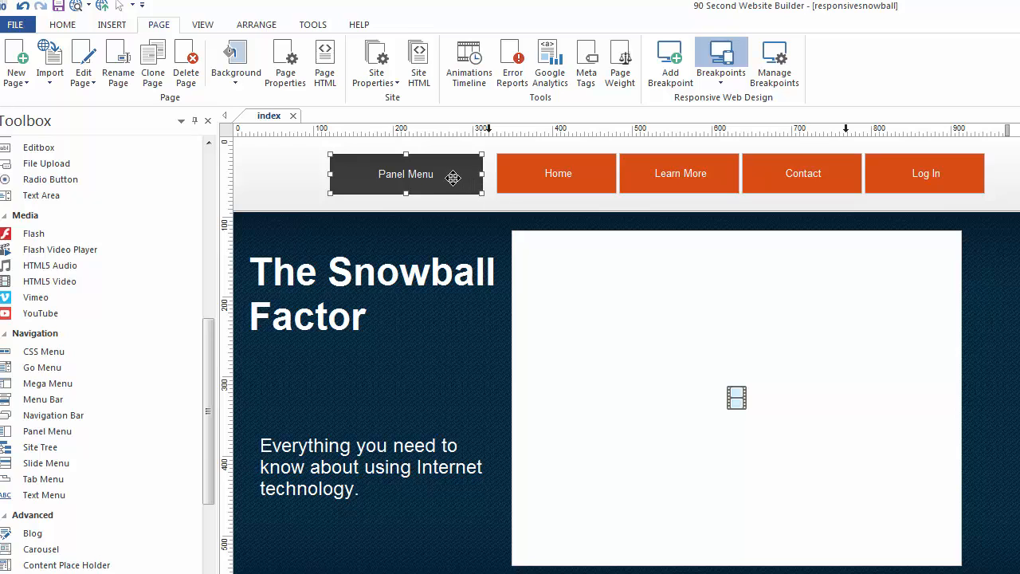
- Keep the panel Position on Left and check the Animation choices, leaving Slide animation
double_click(405, 174)
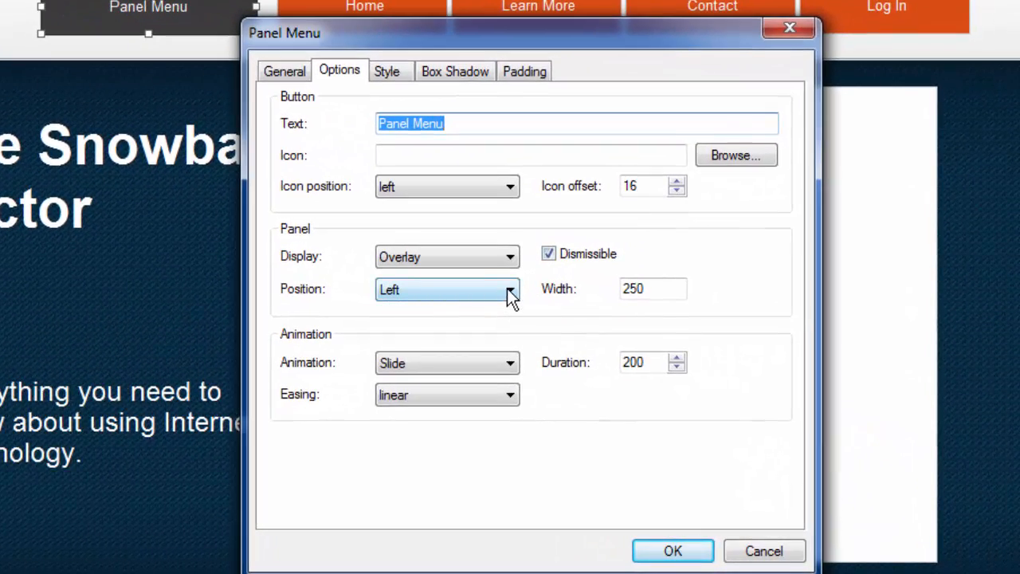
click(510, 289)
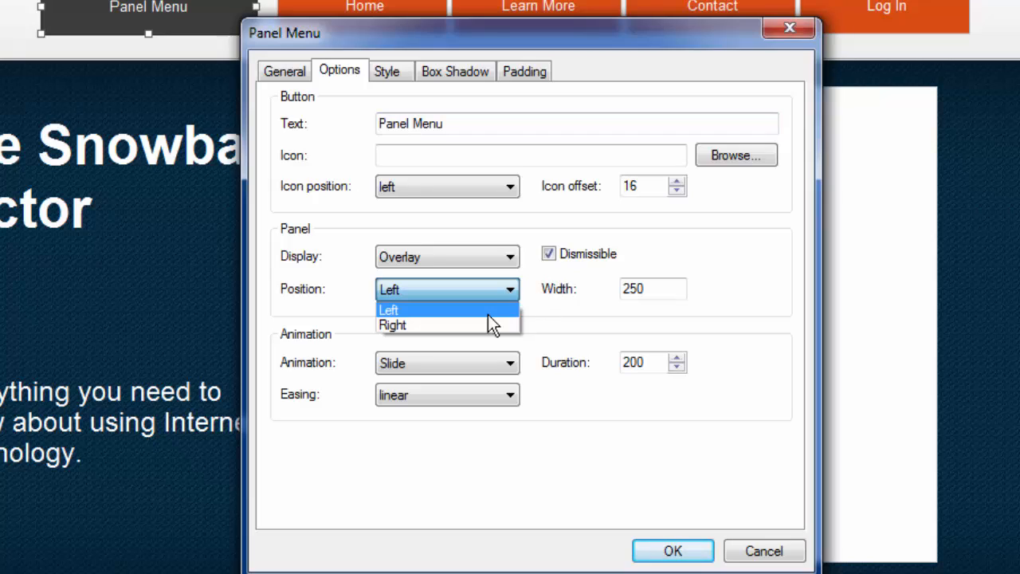
mouse_move(510, 290)
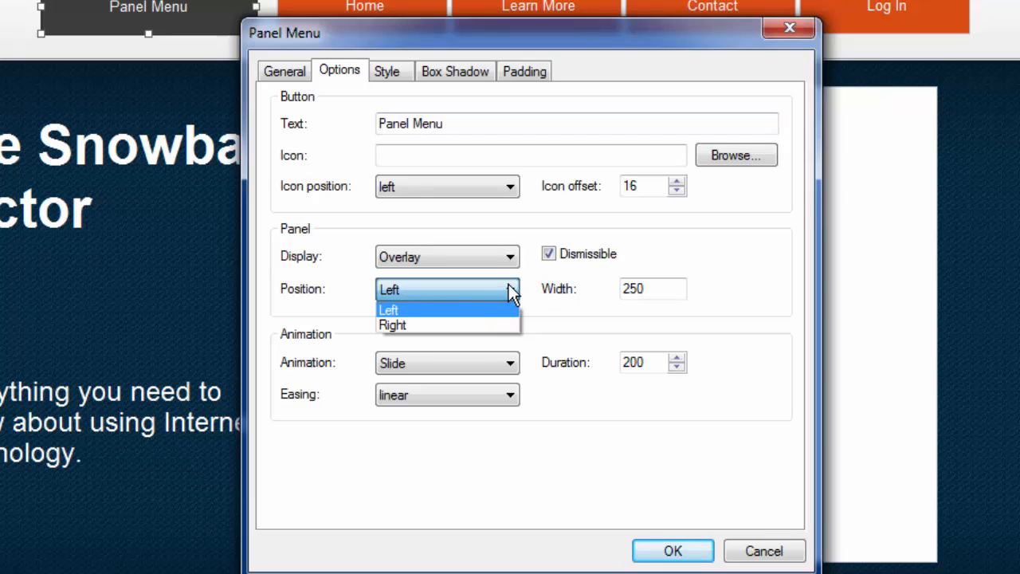
click(389, 310)
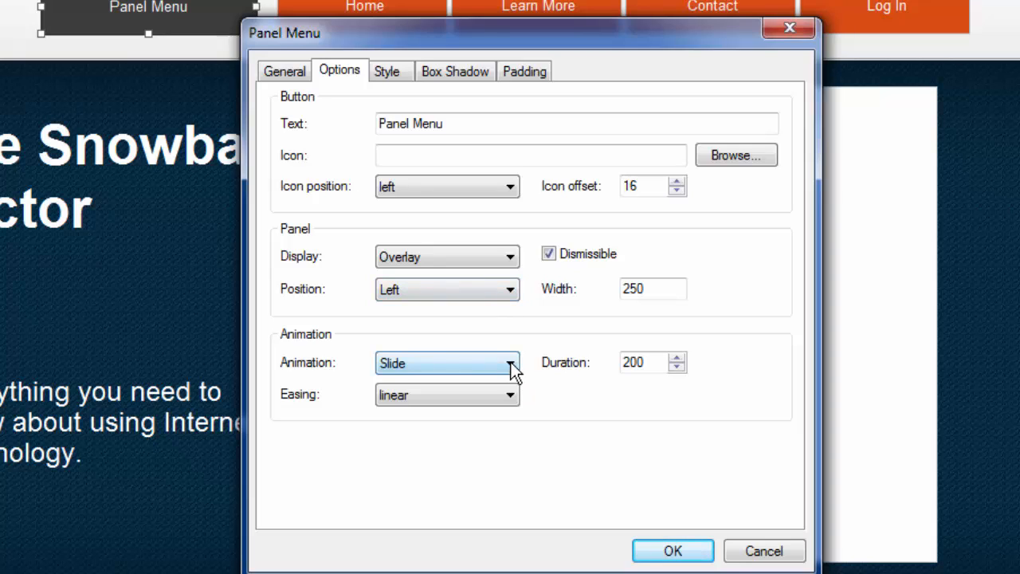
click(510, 364)
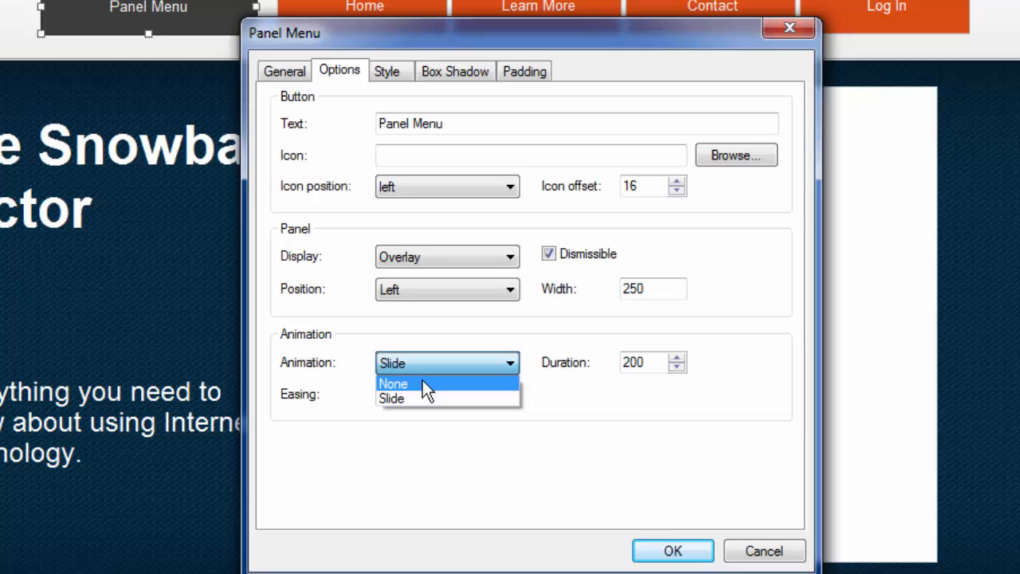
click(393, 383)
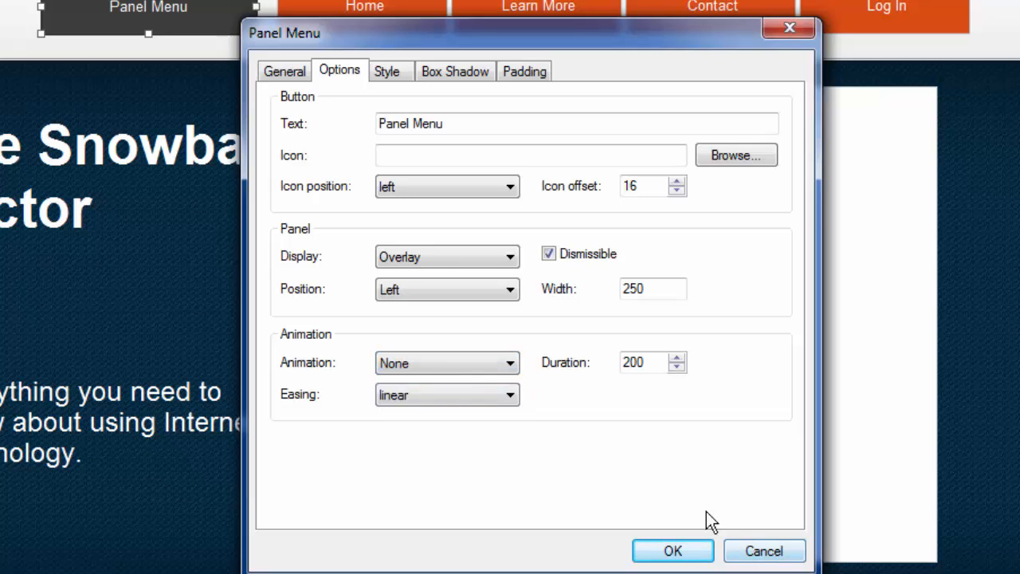
click(447, 364)
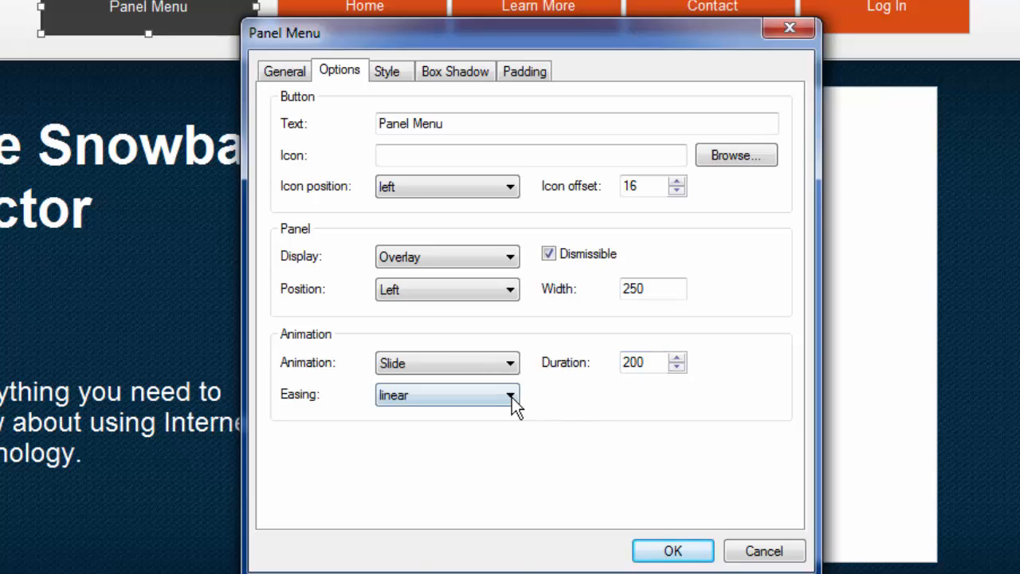
- Set the panel Easing to easeInOutBack and confirm the settings
click(510, 396)
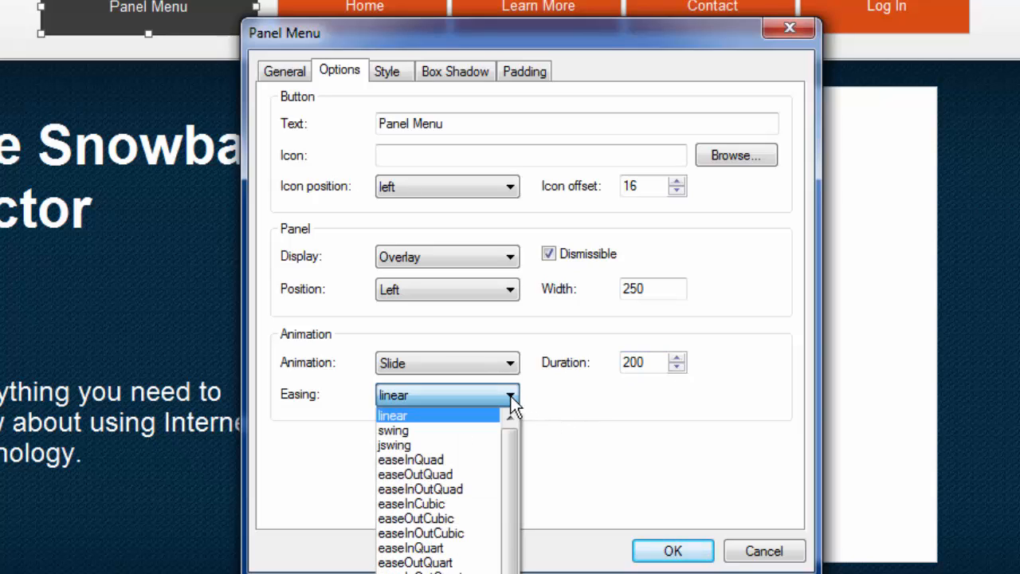
scroll(down, 3)
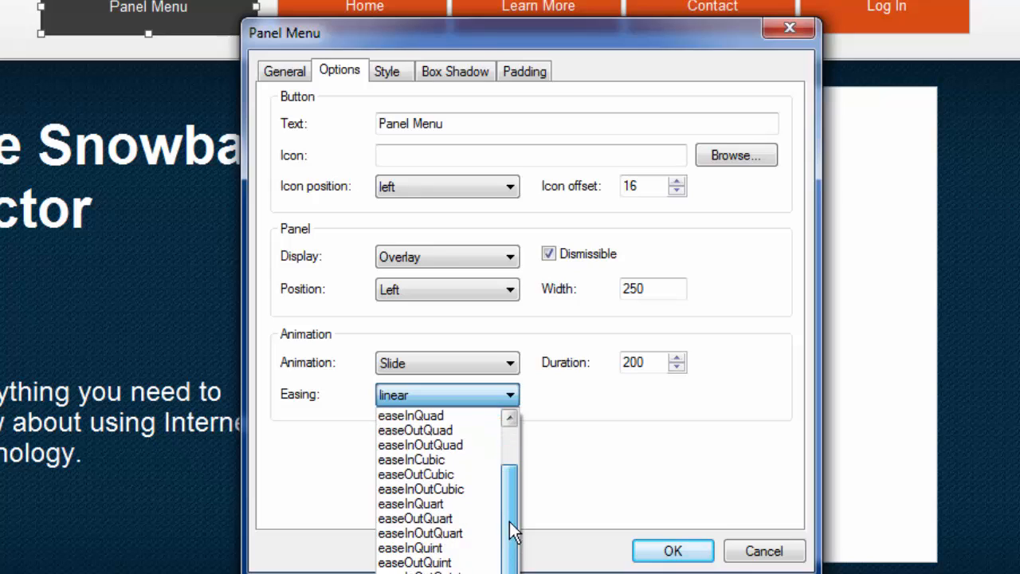
mouse_move(529, 554)
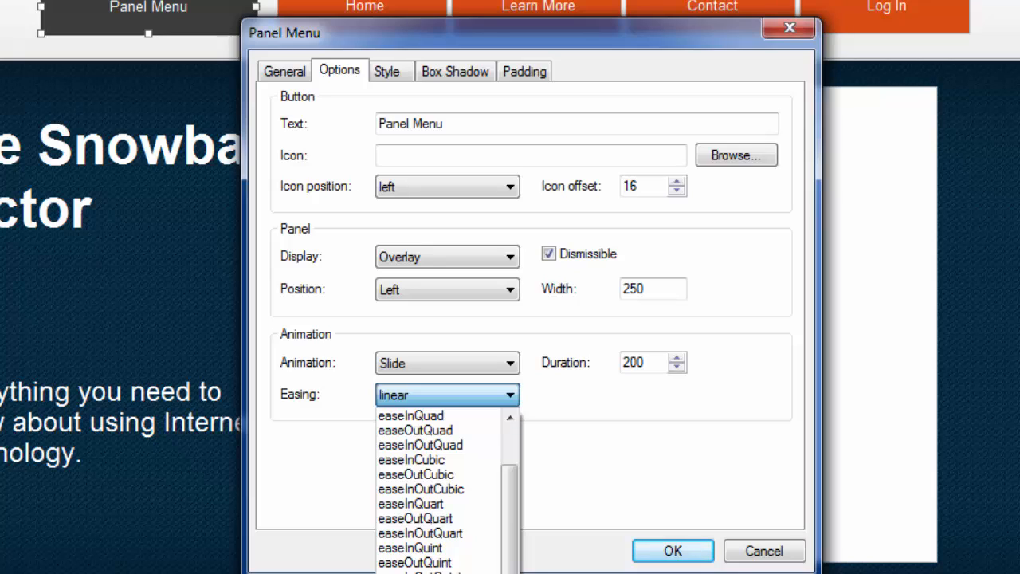
click(447, 395)
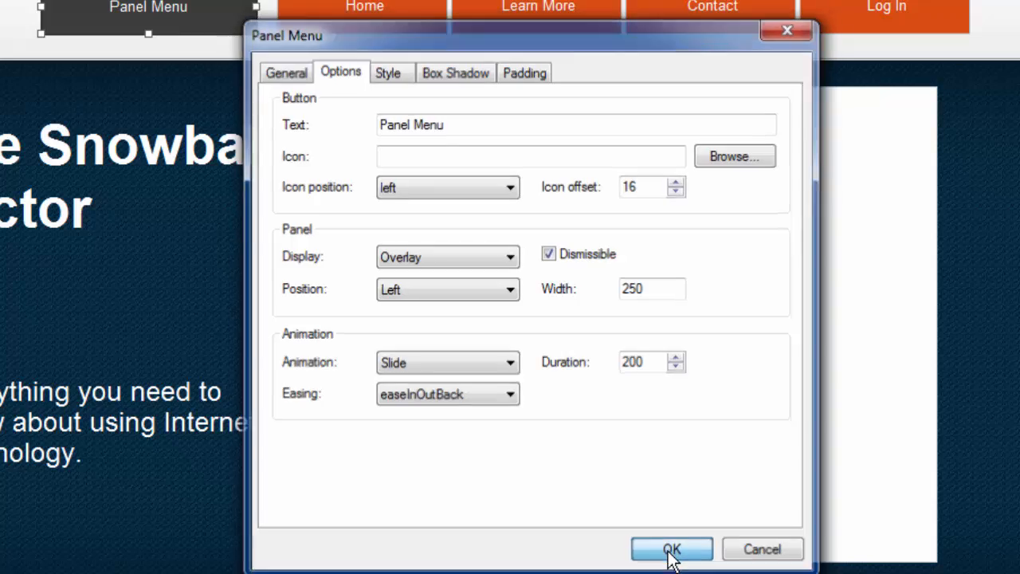
click(671, 548)
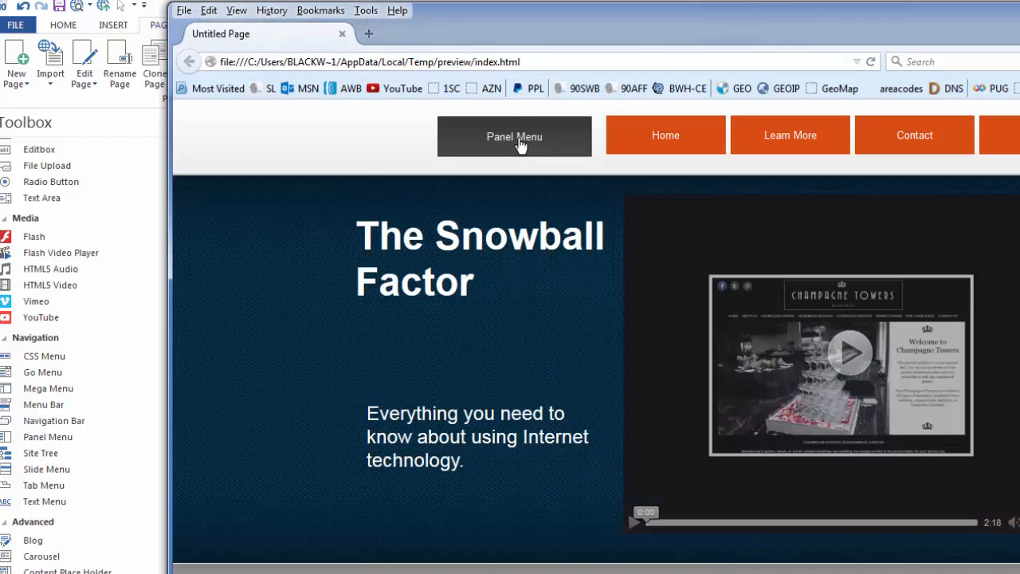
- Slide out the menu panel in the Firefox preview to see the easeInOutBack animation
click(514, 138)
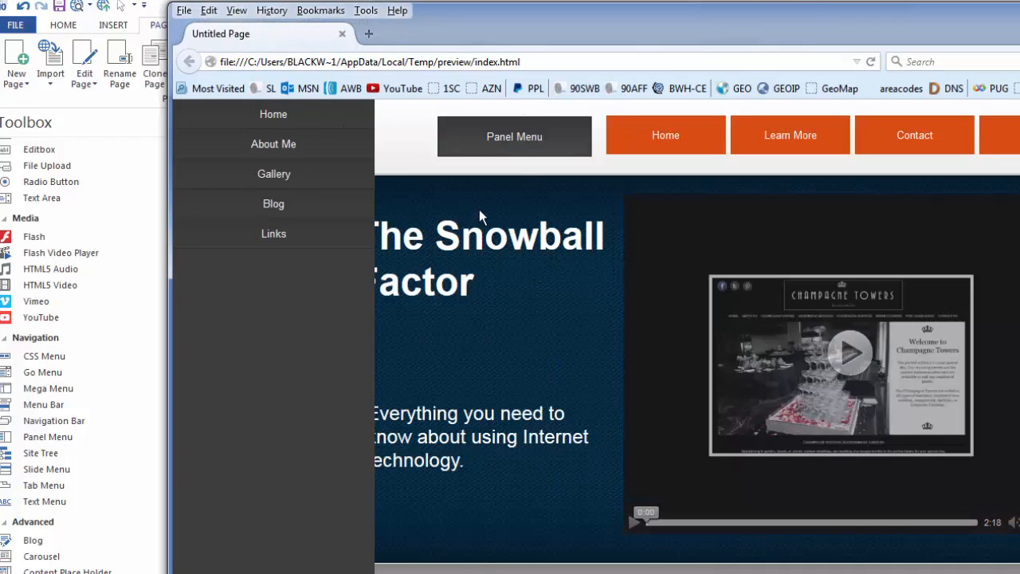
mouse_move(514, 137)
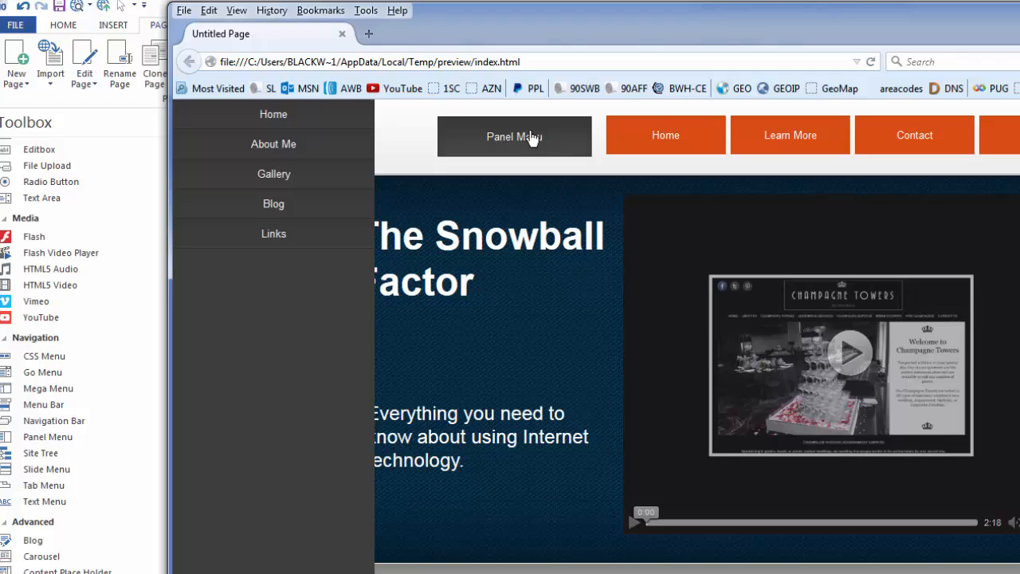
mouse_move(525, 144)
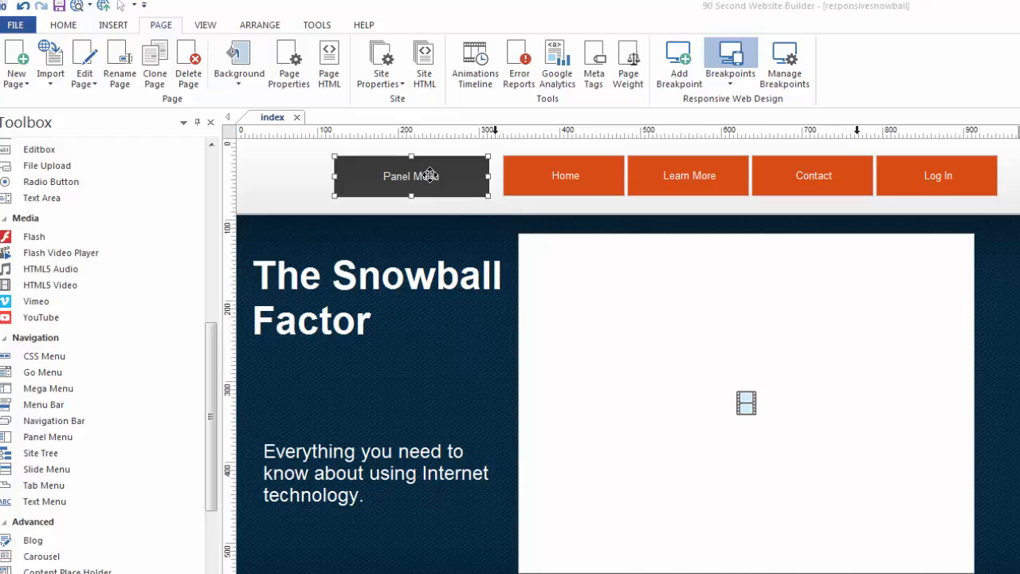
- Bring up the Panel Menu's Style settings and glance at the Background Mode choices, leaving the gradient unchanged
double_click(412, 176)
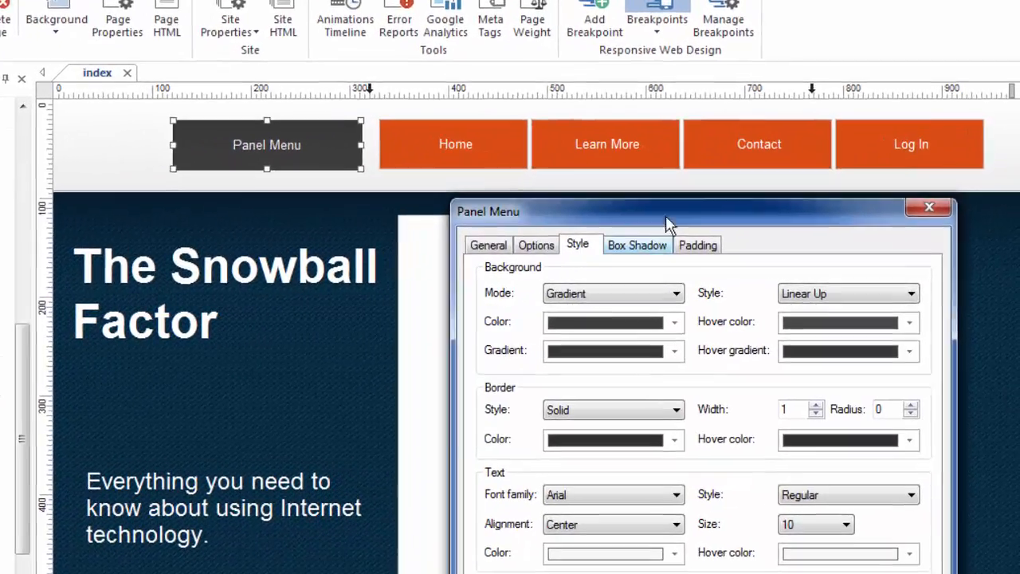
drag(666, 223, 598, 39)
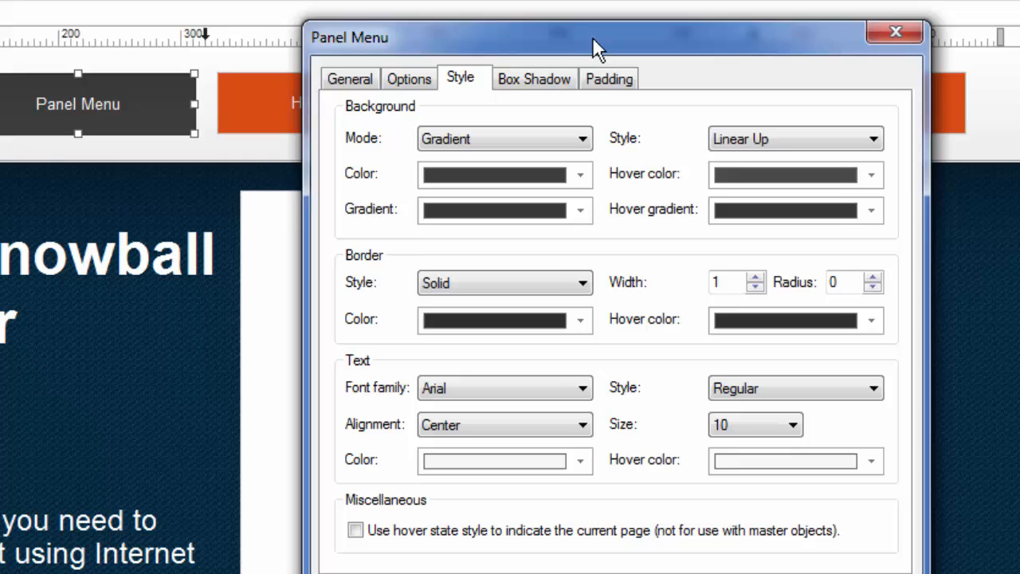
drag(598, 38, 587, 19)
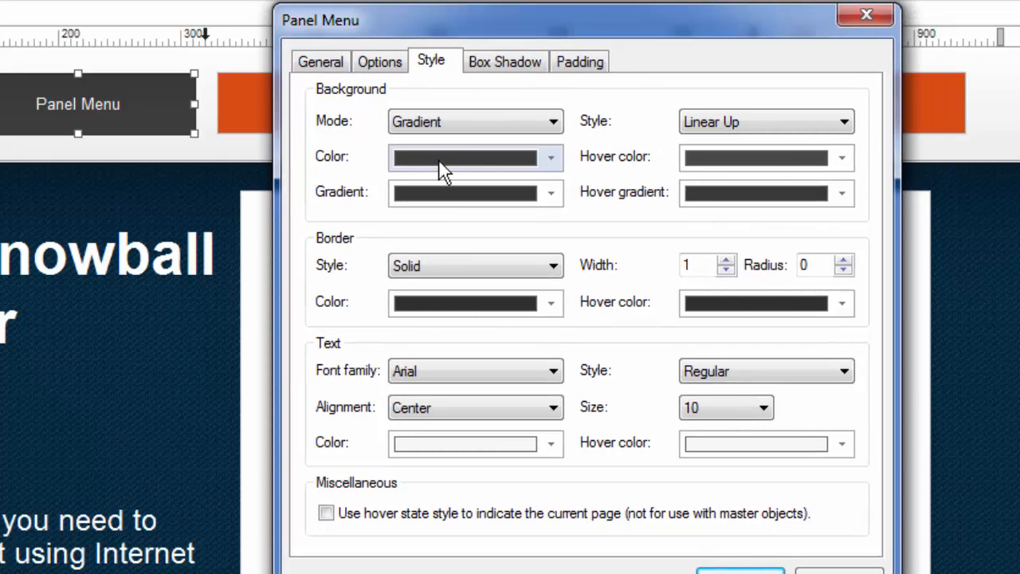
mouse_move(510, 246)
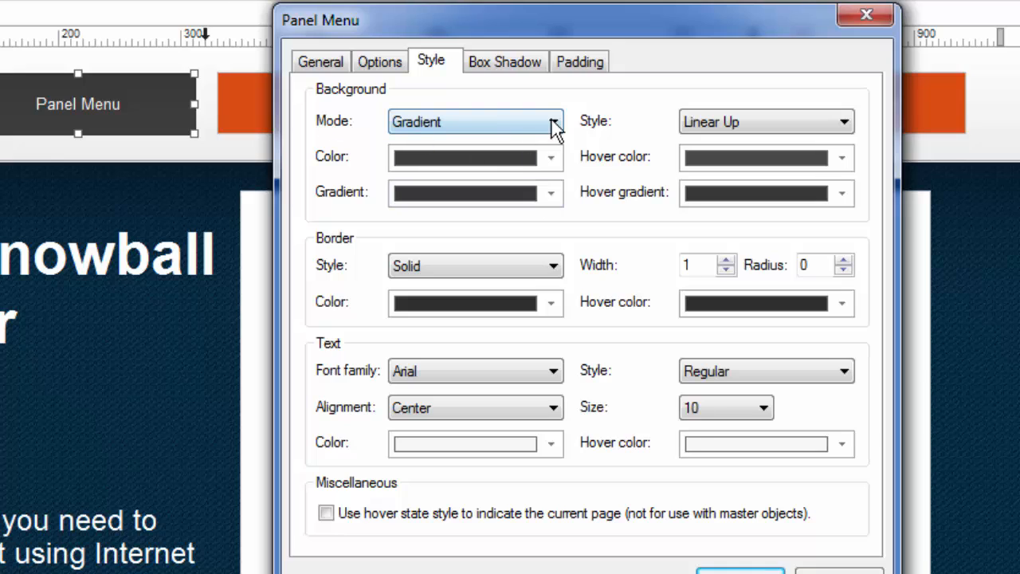
click(550, 121)
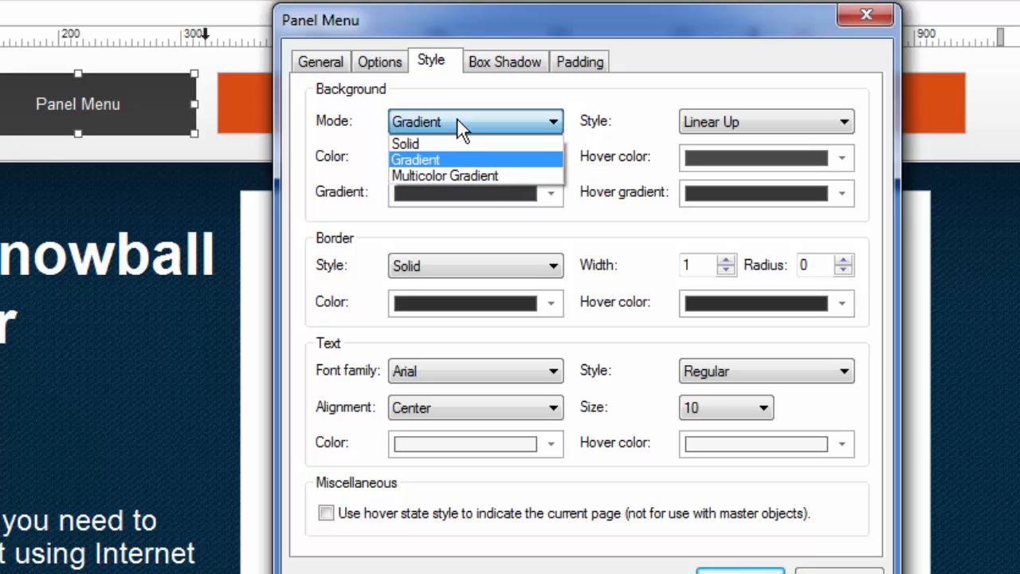
mouse_move(472, 135)
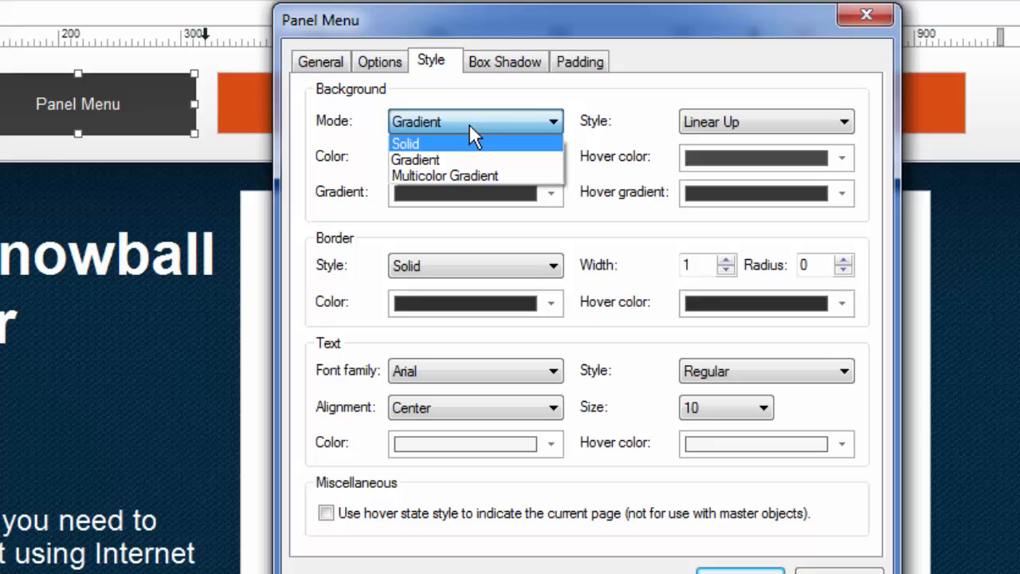
click(414, 159)
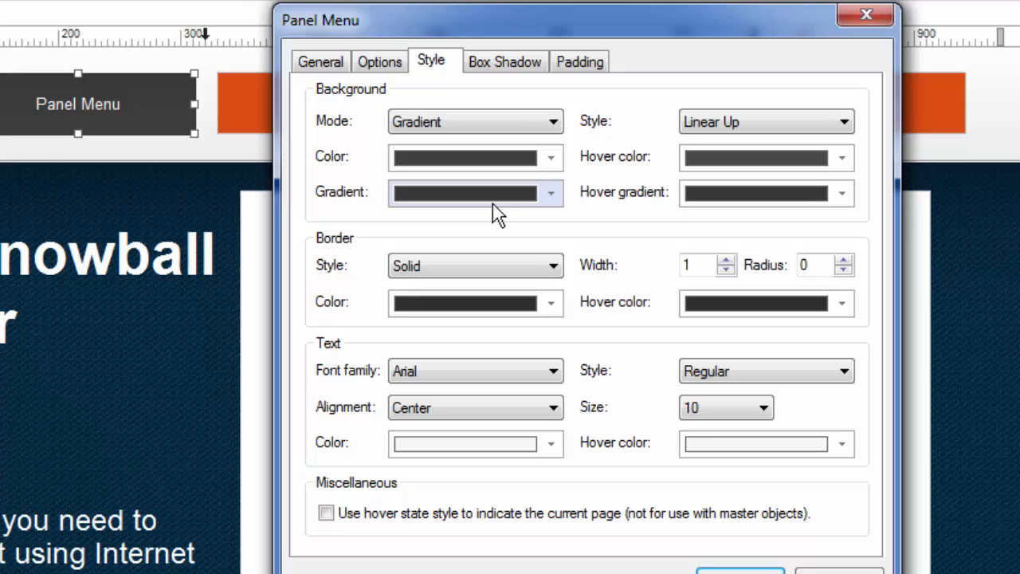
mouse_move(96, 111)
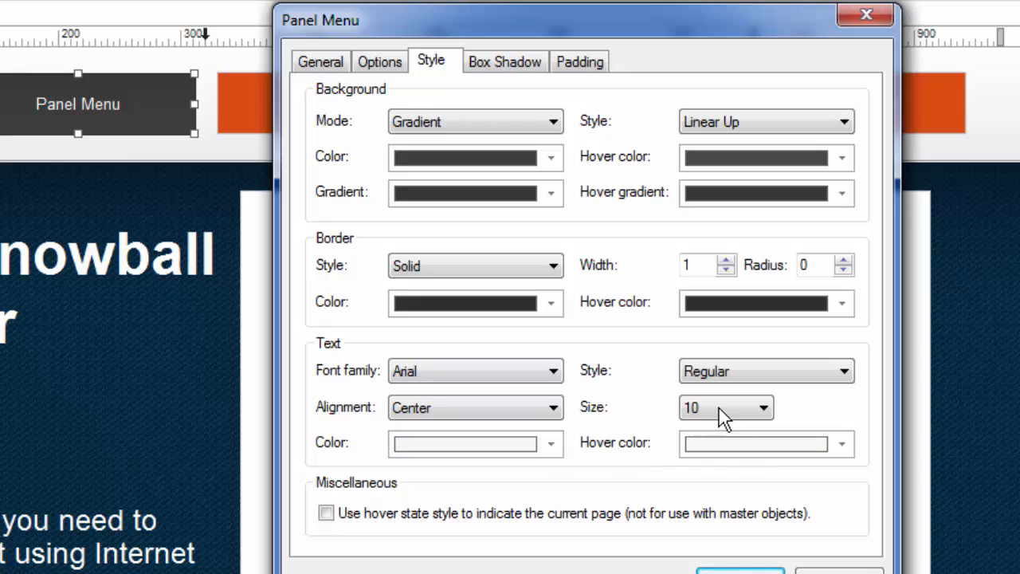
mouse_move(618, 373)
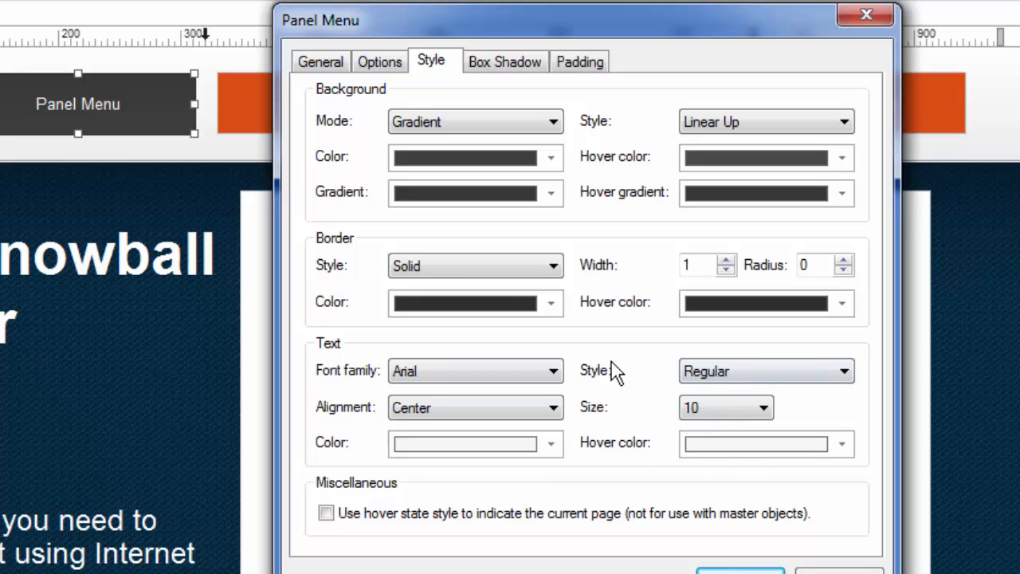
mouse_move(661, 311)
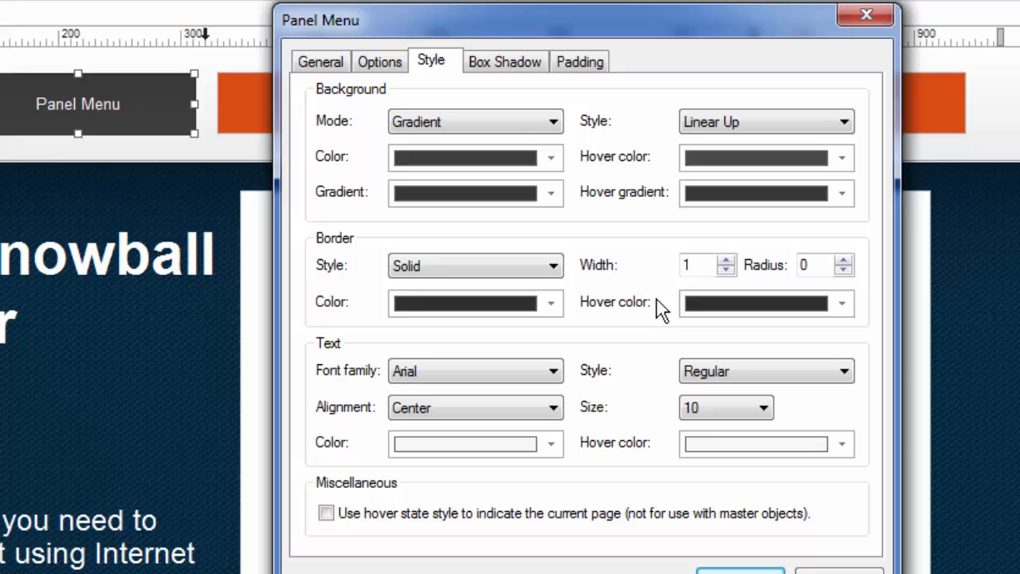
mouse_move(551, 265)
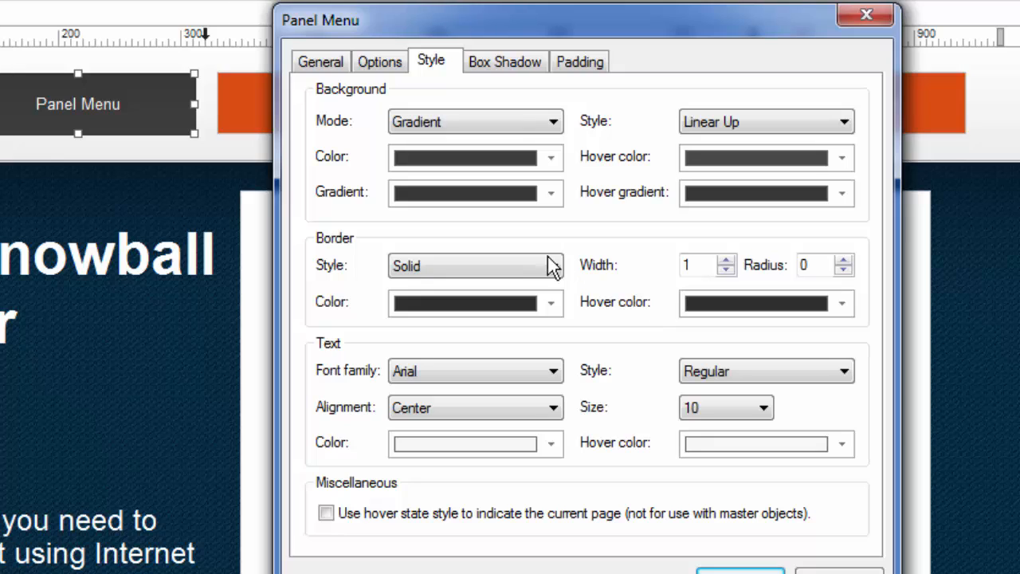
mouse_move(577, 232)
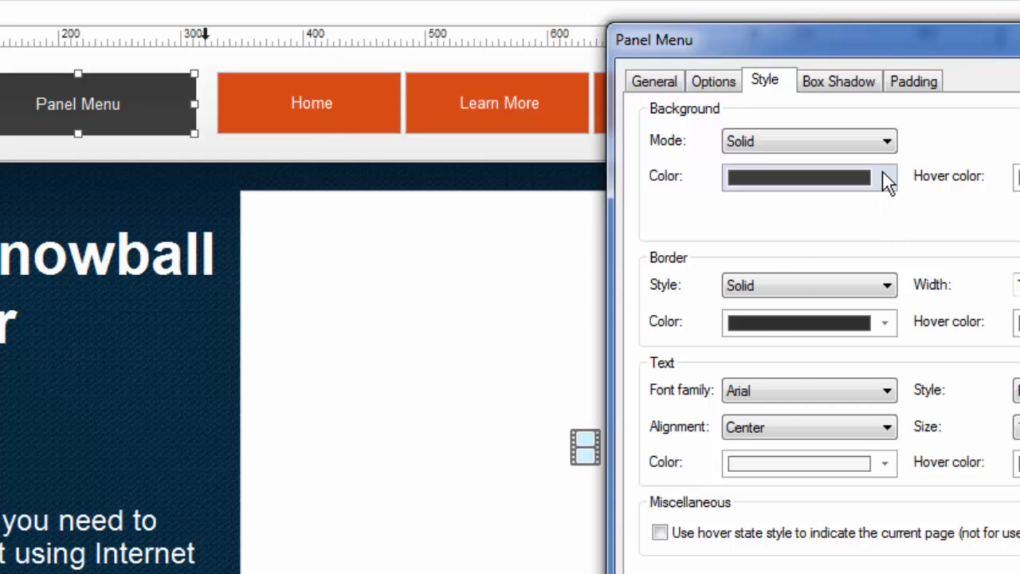
- Set the button's Background Mode to Solid with custom colour #C74613 orange
click(883, 177)
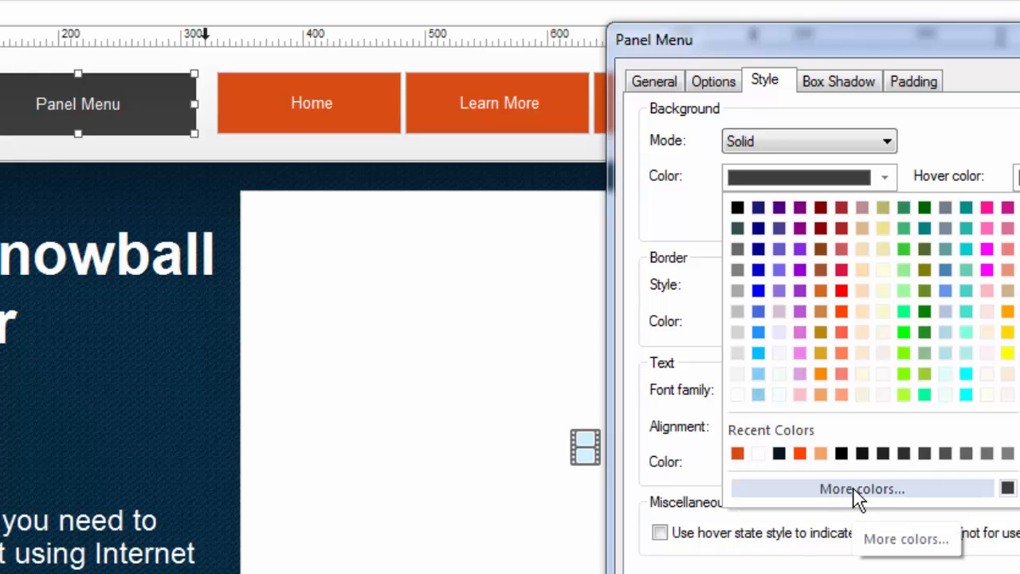
click(861, 488)
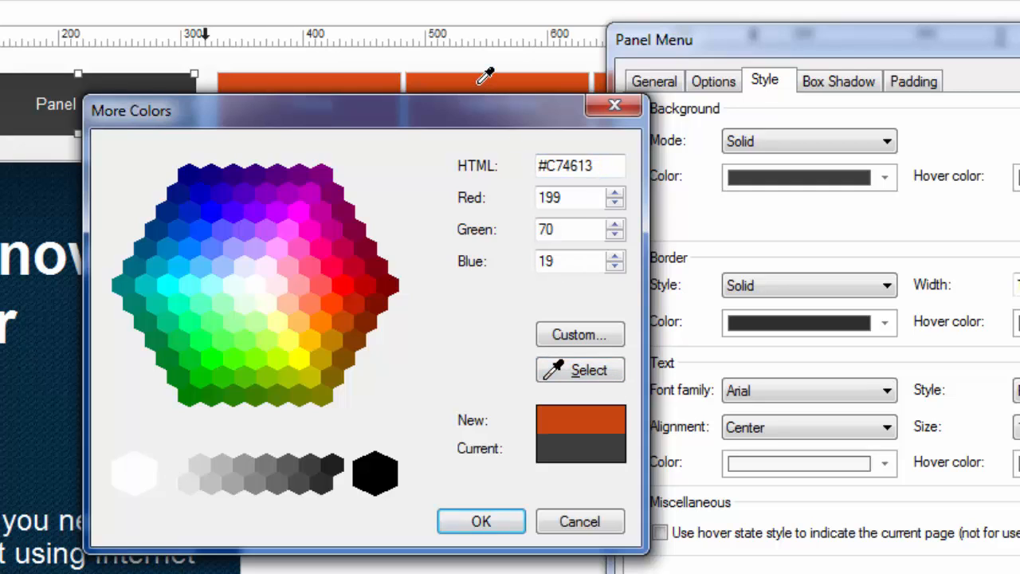
mouse_move(472, 191)
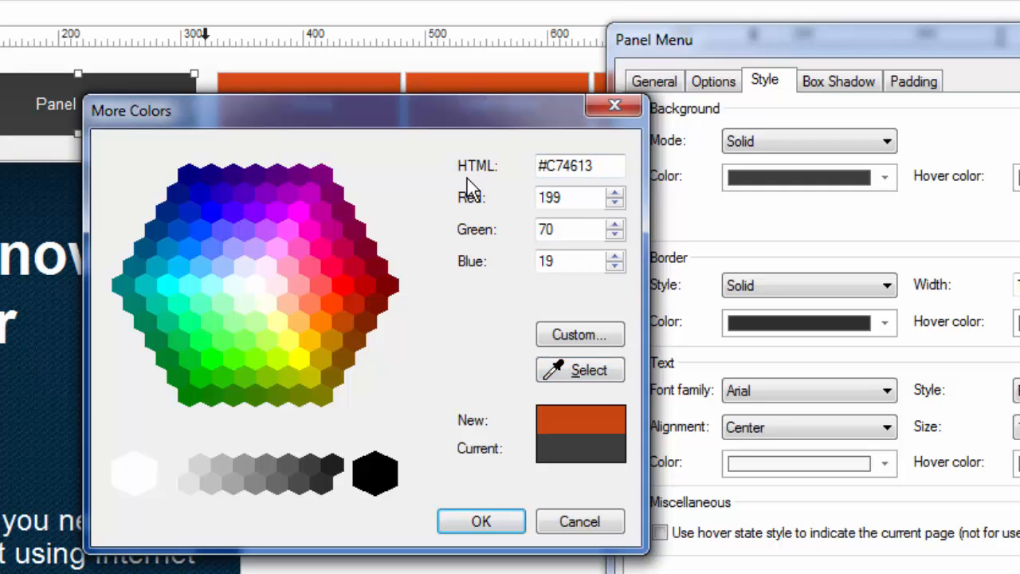
click(482, 520)
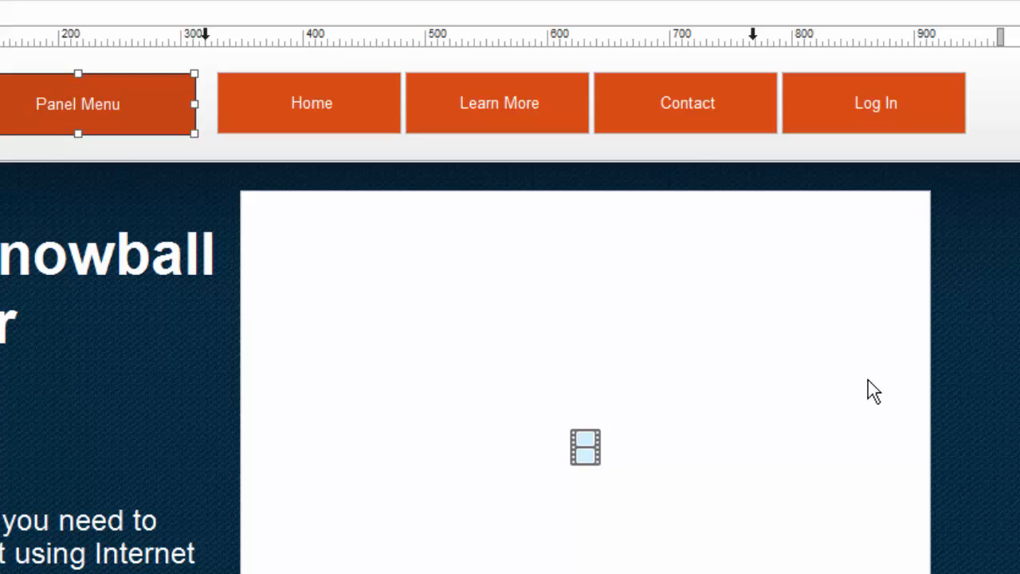
mouse_move(153, 105)
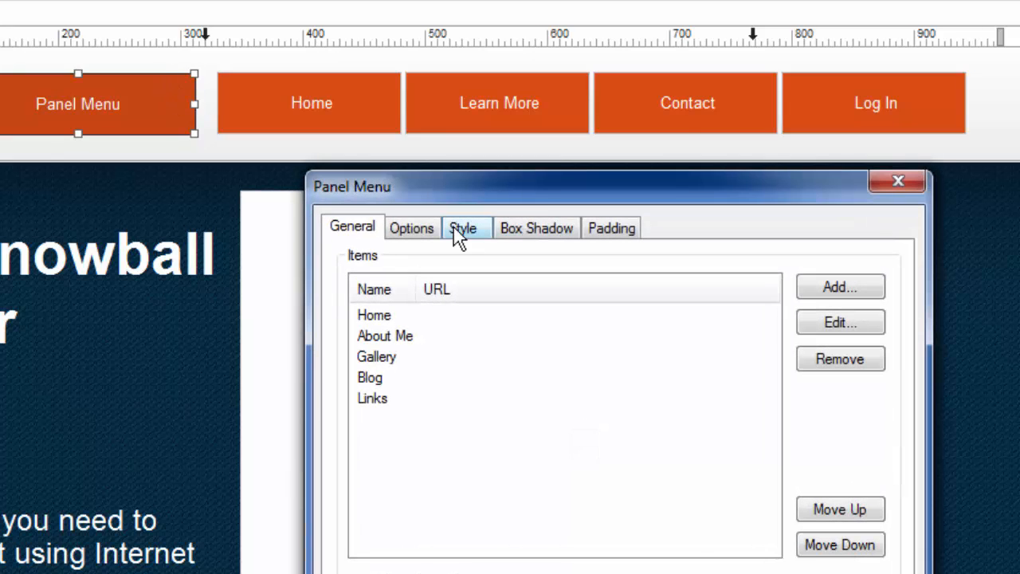
- Set the Panel Menu button's Border Width to 0 in its Style settings
click(463, 228)
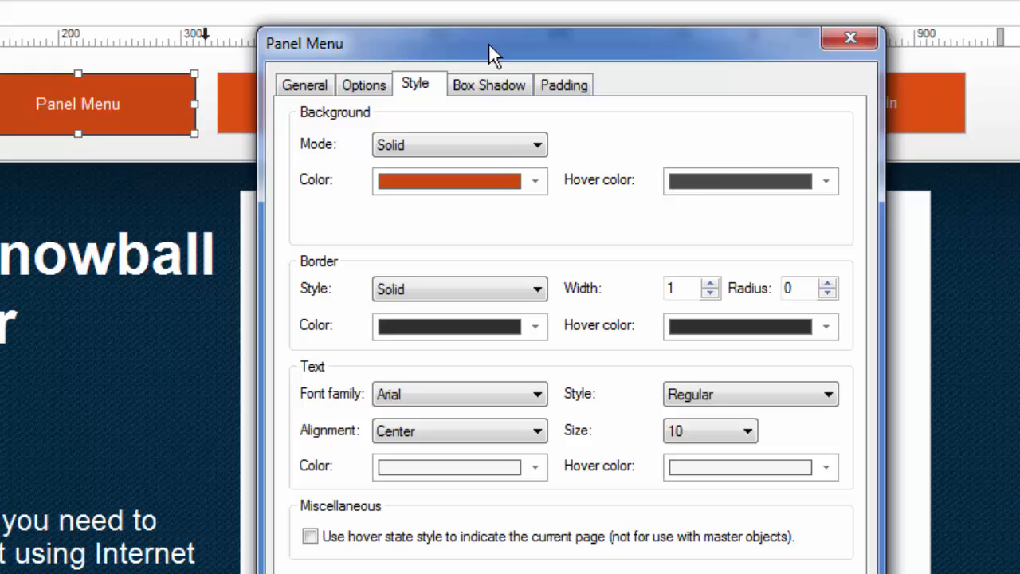
mouse_move(593, 325)
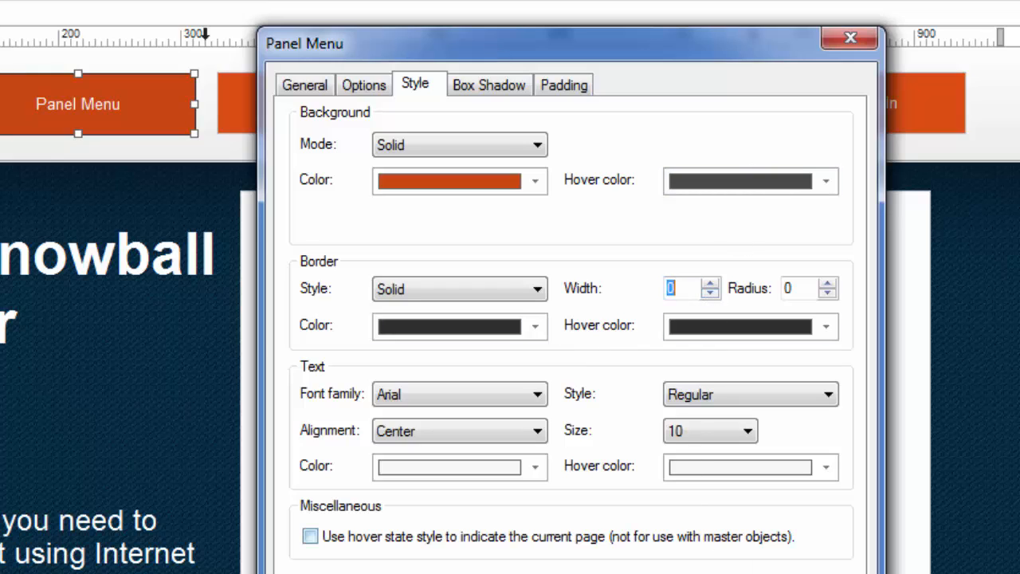
click(849, 38)
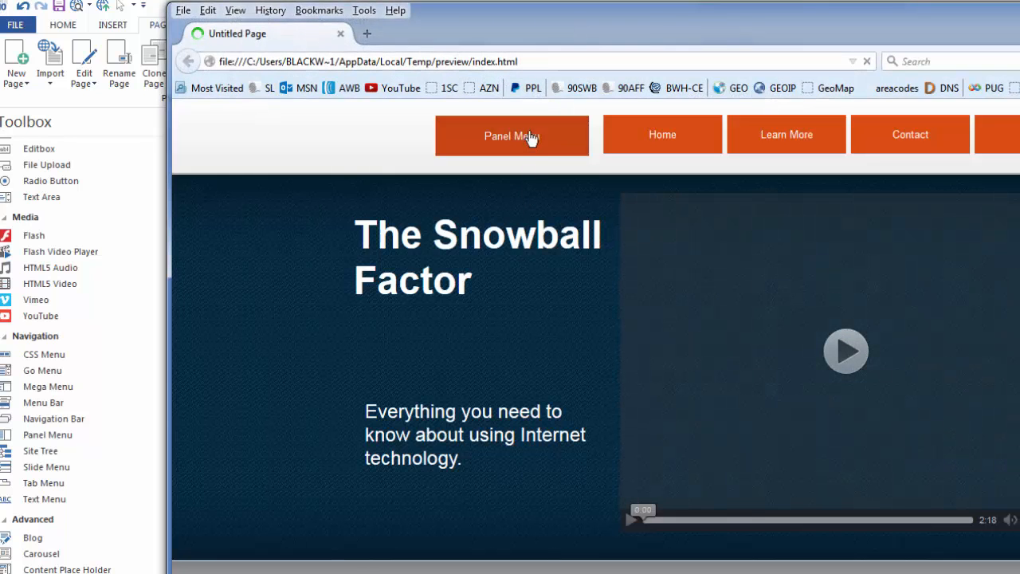
- Activate the orange Panel Menu button in the Firefox preview to slide out its panel
click(511, 136)
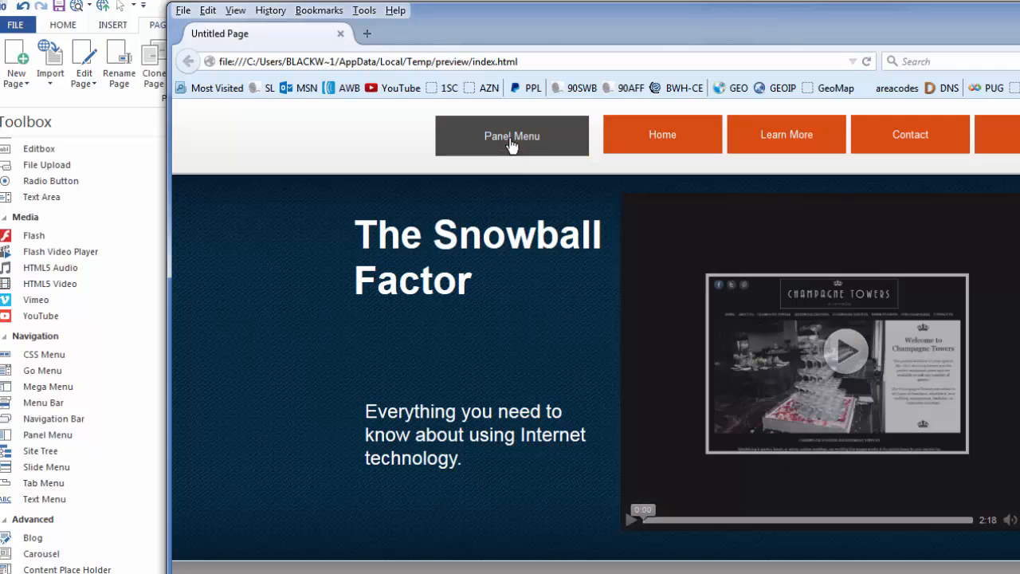
click(512, 135)
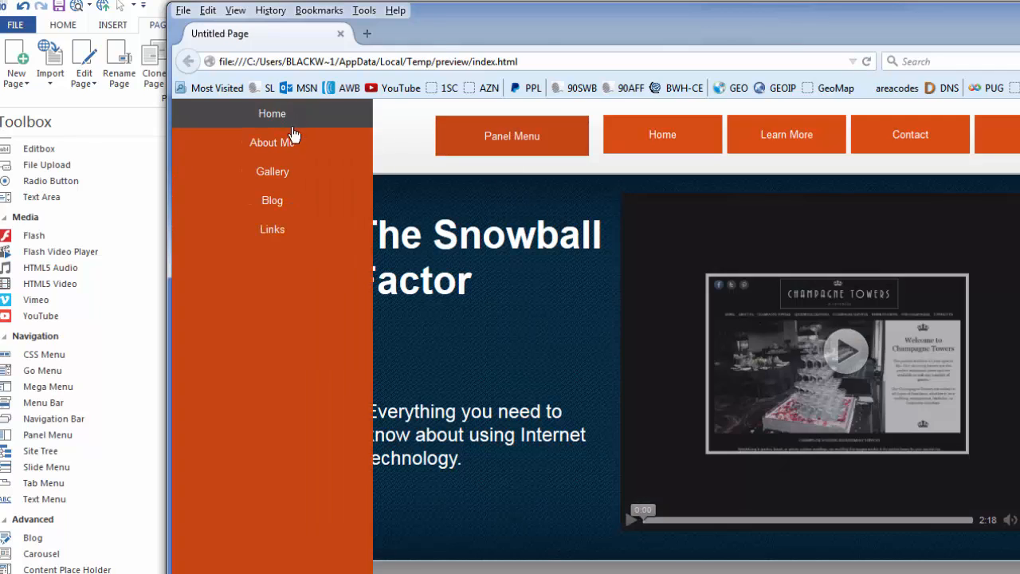
mouse_move(271, 142)
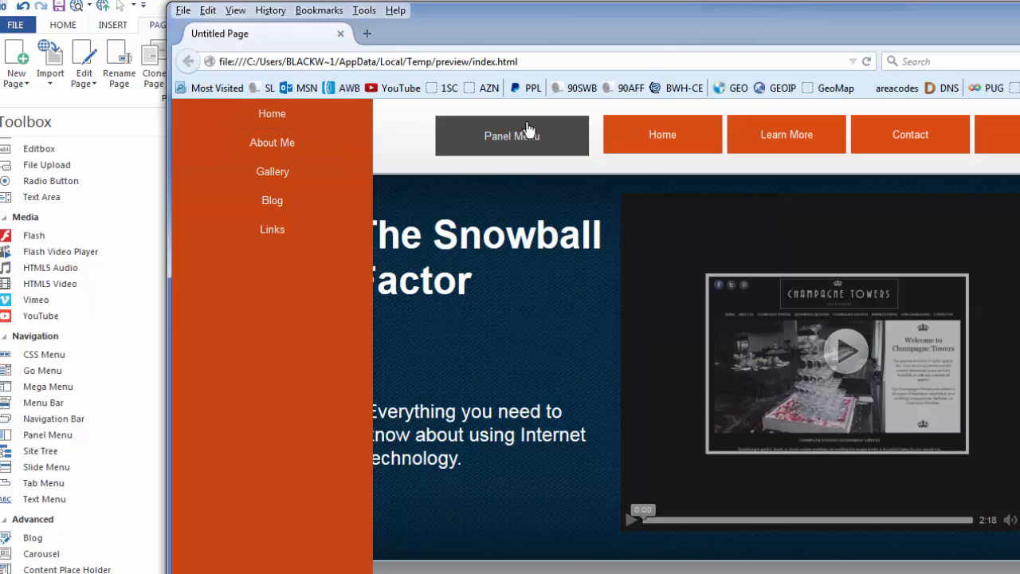
mouse_move(271, 201)
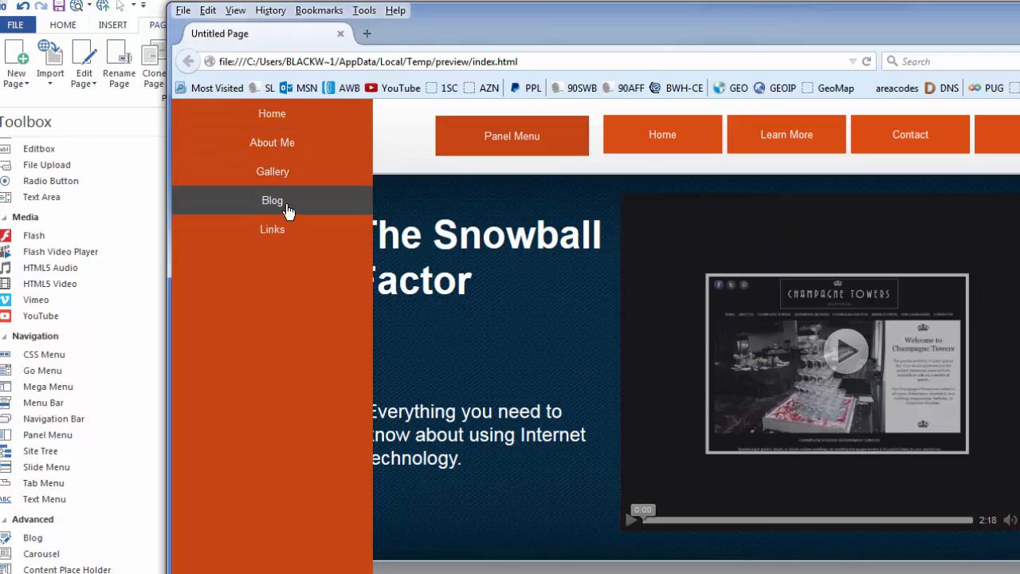
mouse_move(271, 230)
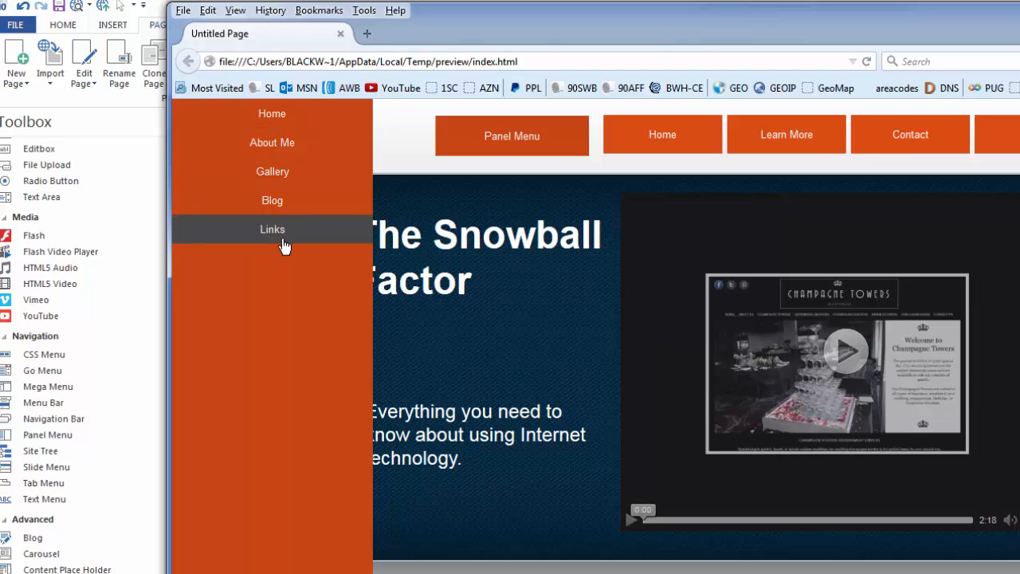